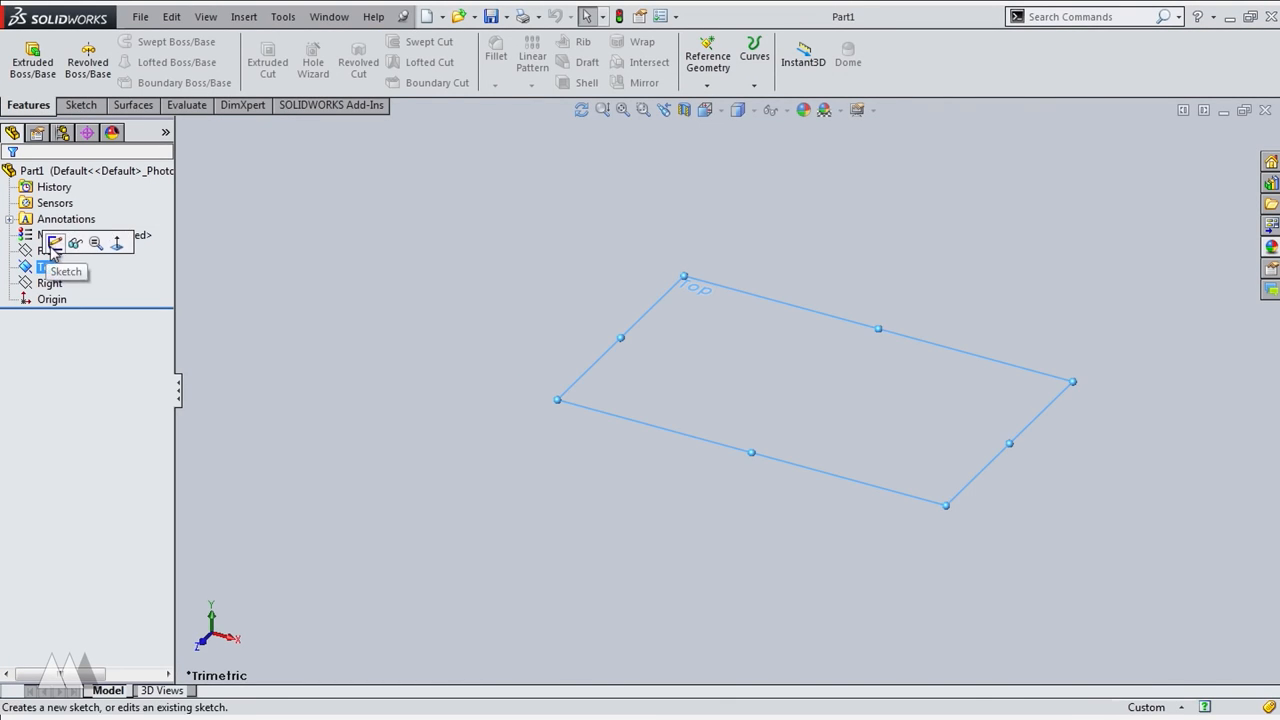
Sketch a dimensioned rectangle on the Top plane and extrude it into a solid block
{"action": "left_click", "coordinate": [54, 244]}
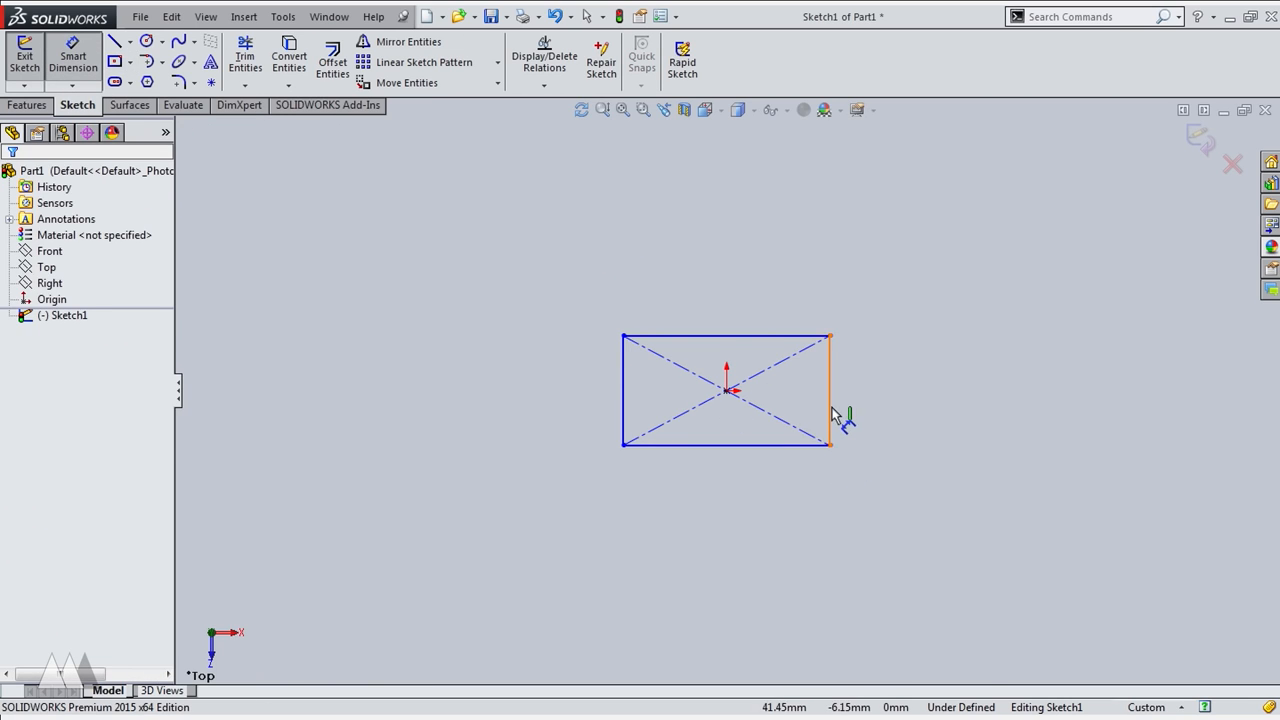
{"action": "left_click", "coordinate": [830, 390]}
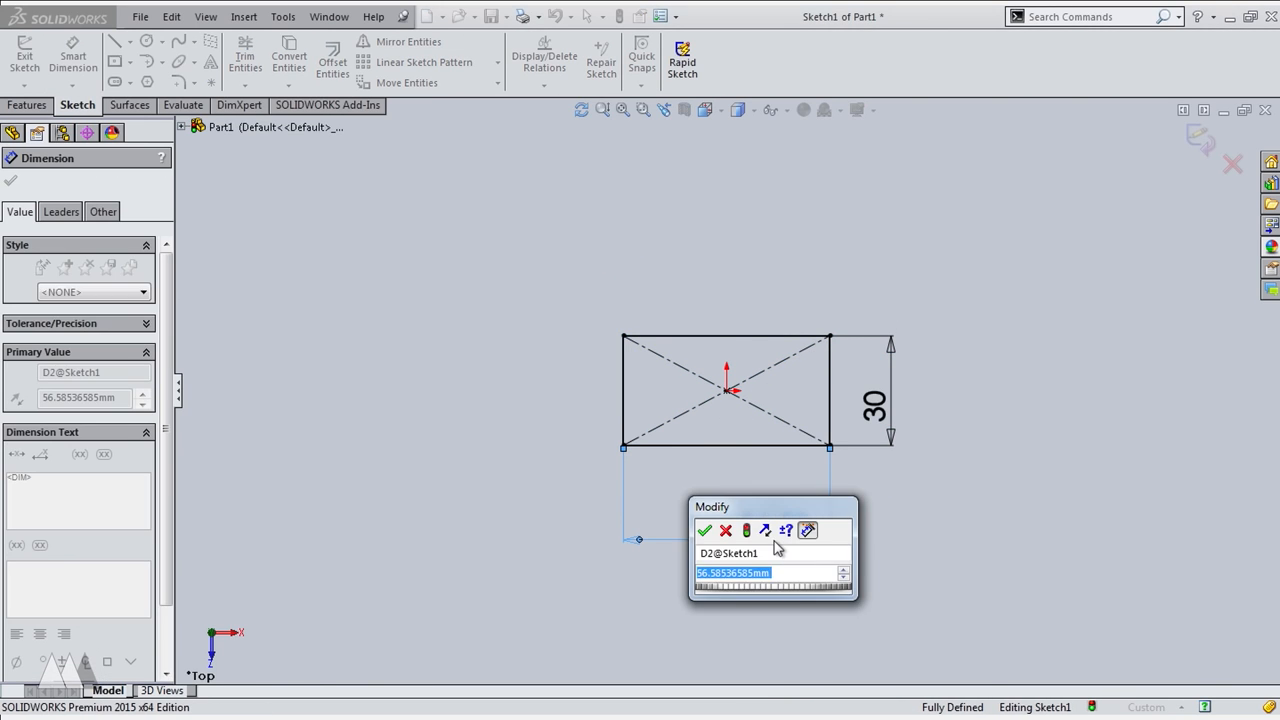
{"action": "left_click", "coordinate": [704, 530]}
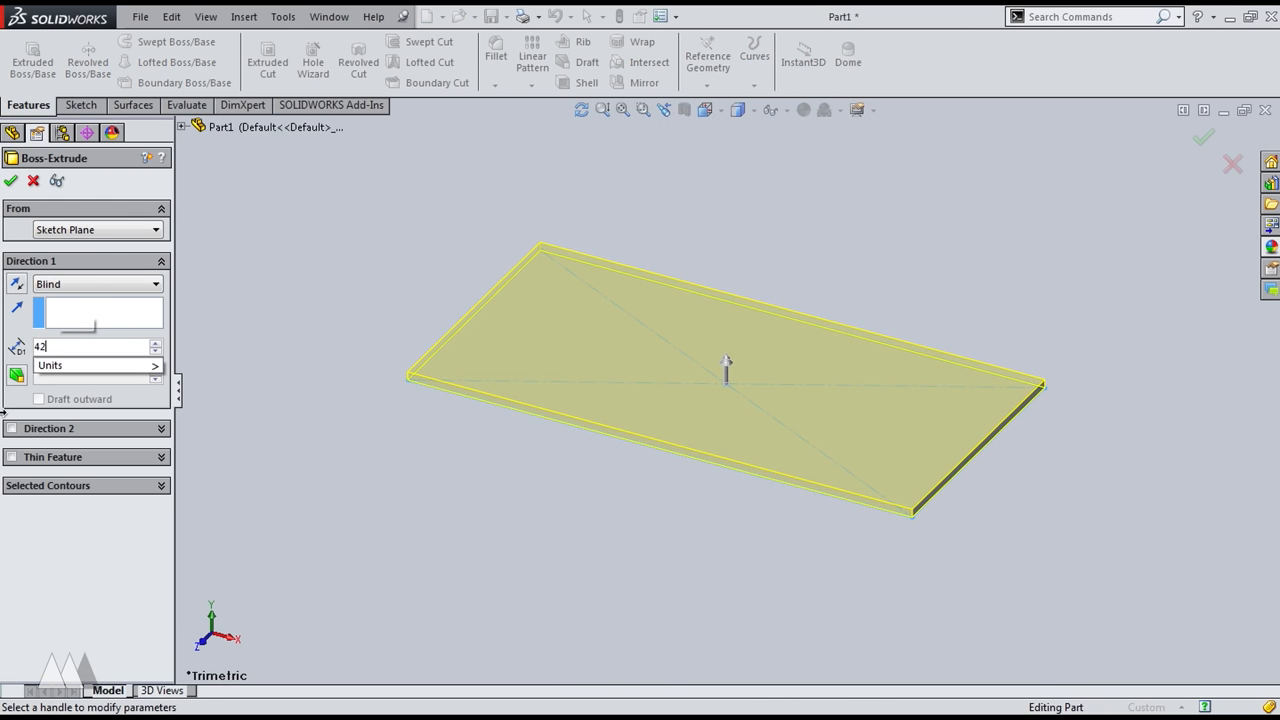
{"action": "left_click", "coordinate": [12, 180]}
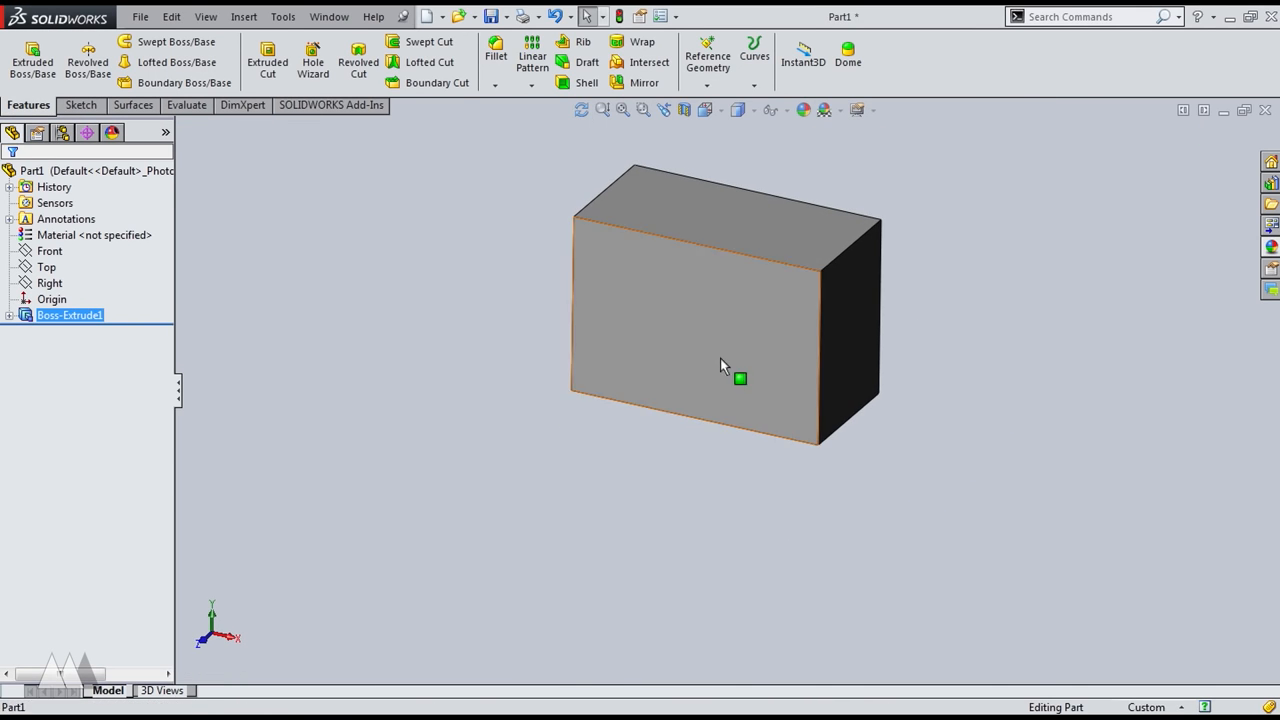
Fillet the block's outer edges, then sketch two circles and a dimensioned rectangle on its front face
{"action": "left_click", "coordinate": [496, 56]}
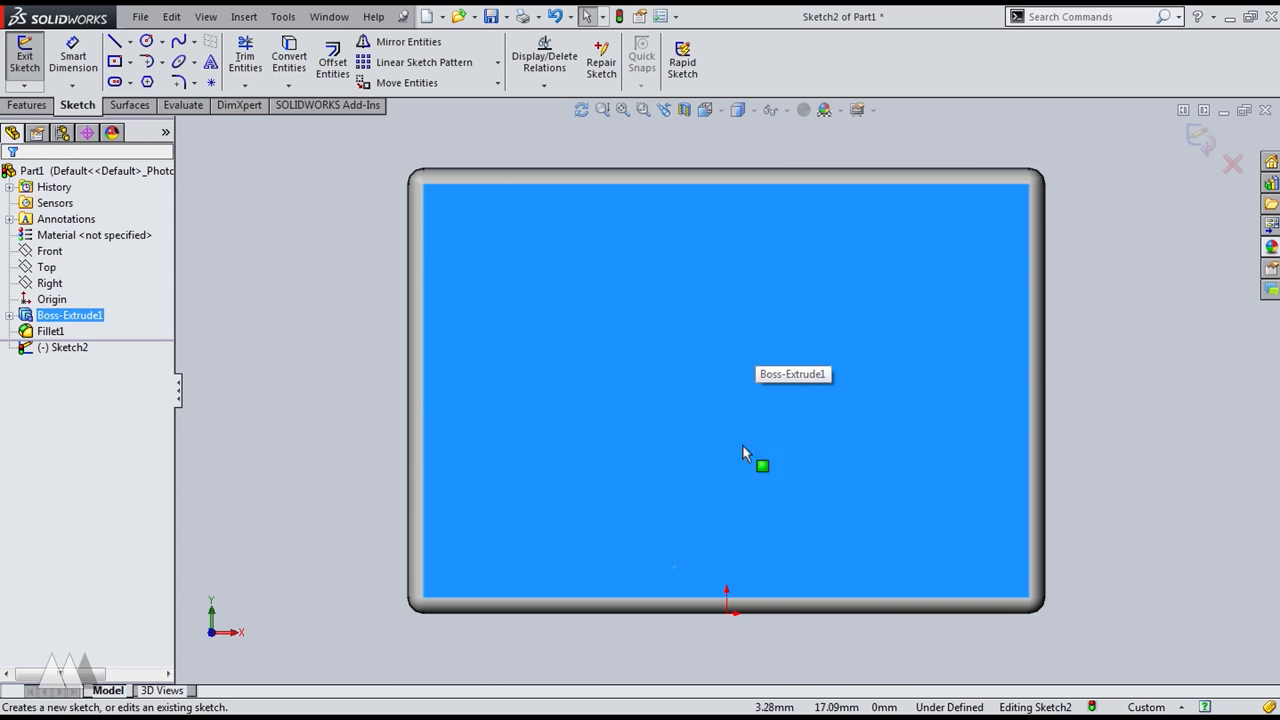
{"action": "left_click", "coordinate": [144, 40]}
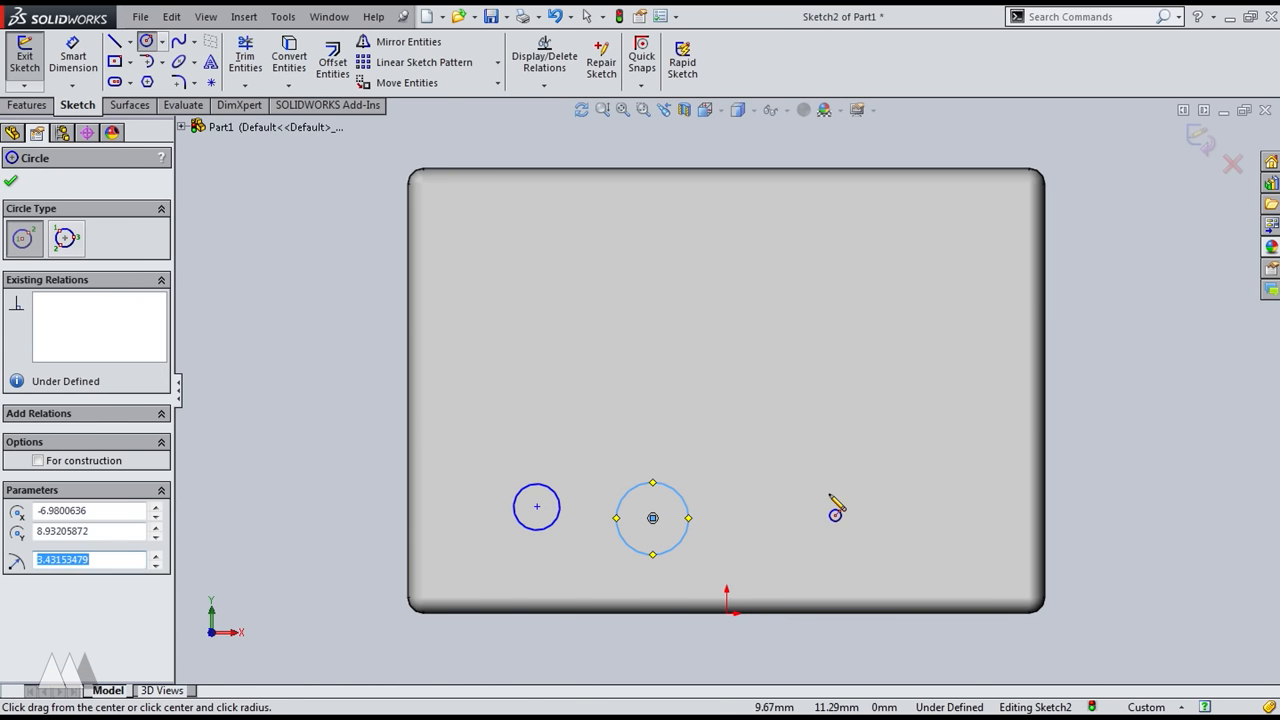
{"action": "left_click", "coordinate": [116, 40]}
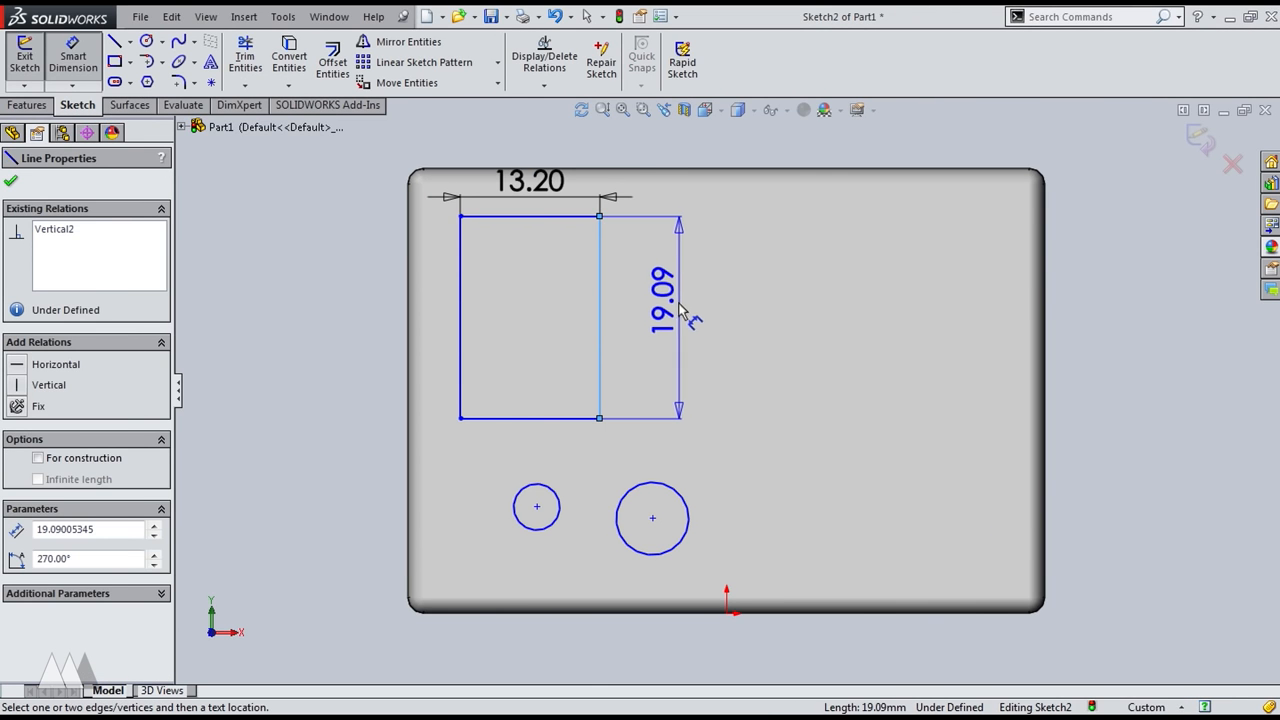
{"action": "left_click", "coordinate": [658, 300]}
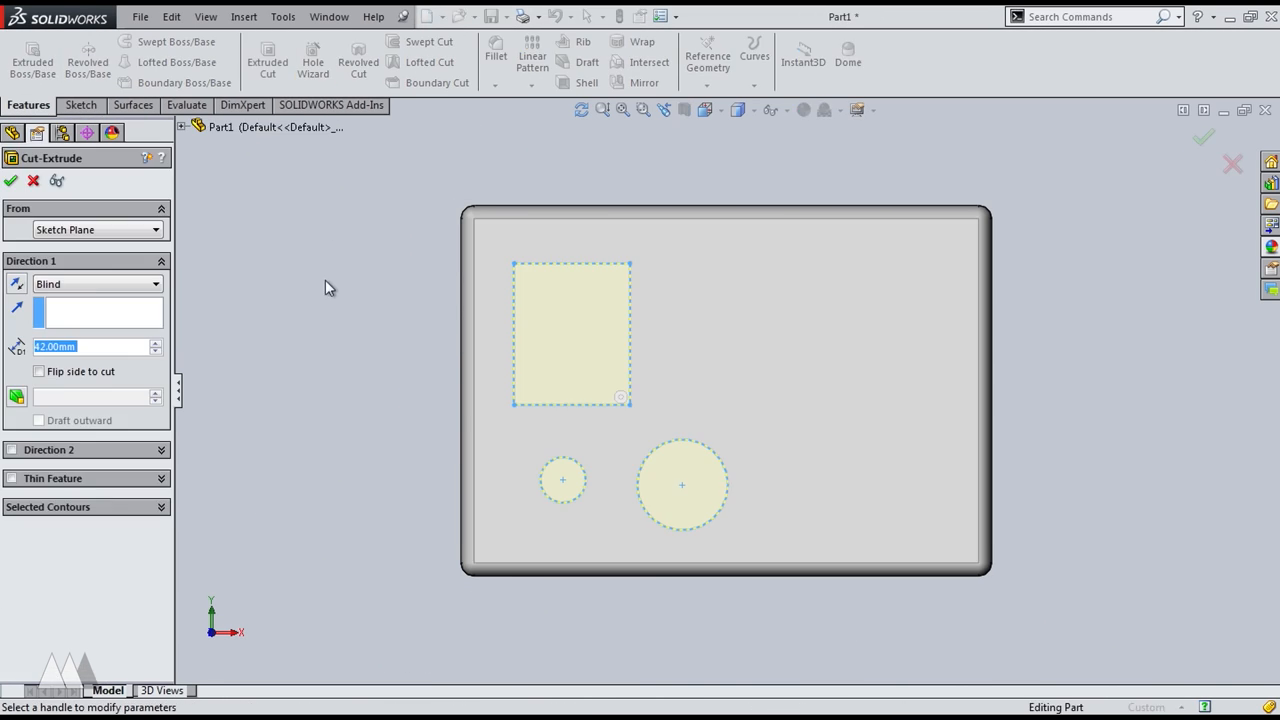
Cut the rectangle and circles, extrude the dimensioned lens circle as a boss, and locate the small hole
{"action": "left_click", "coordinate": [12, 180]}
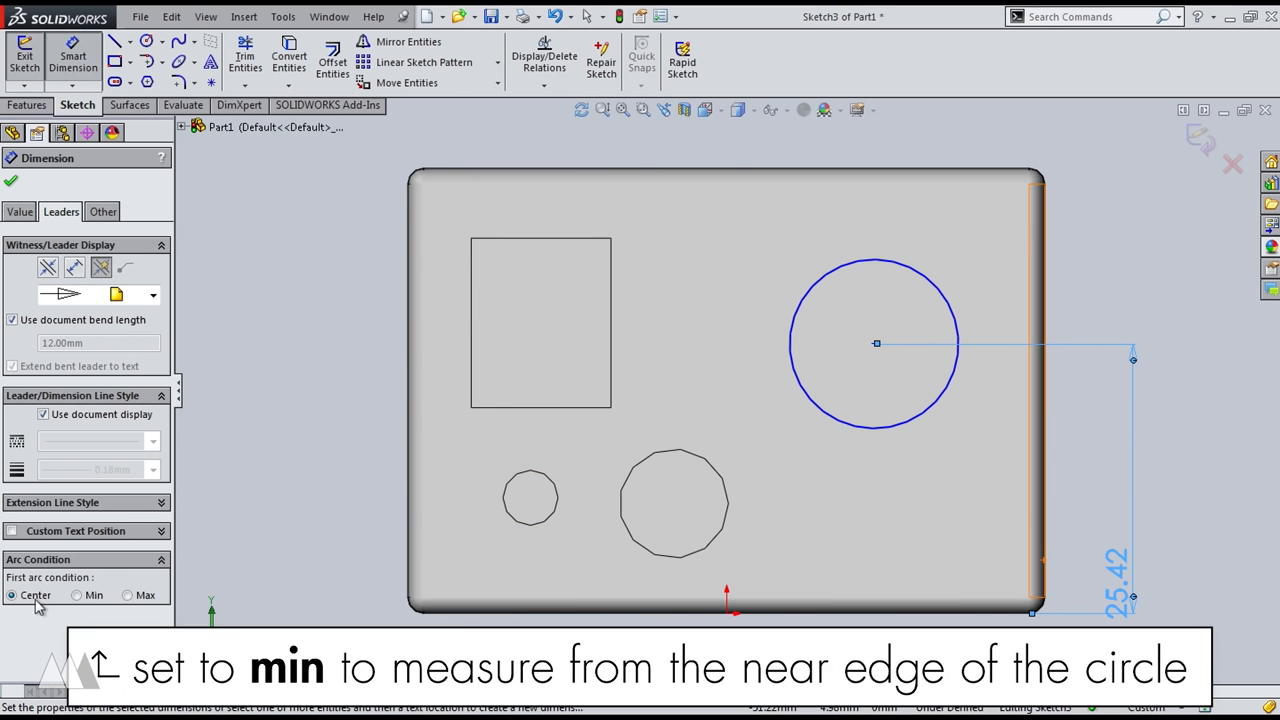
{"action": "left_click", "coordinate": [76, 596]}
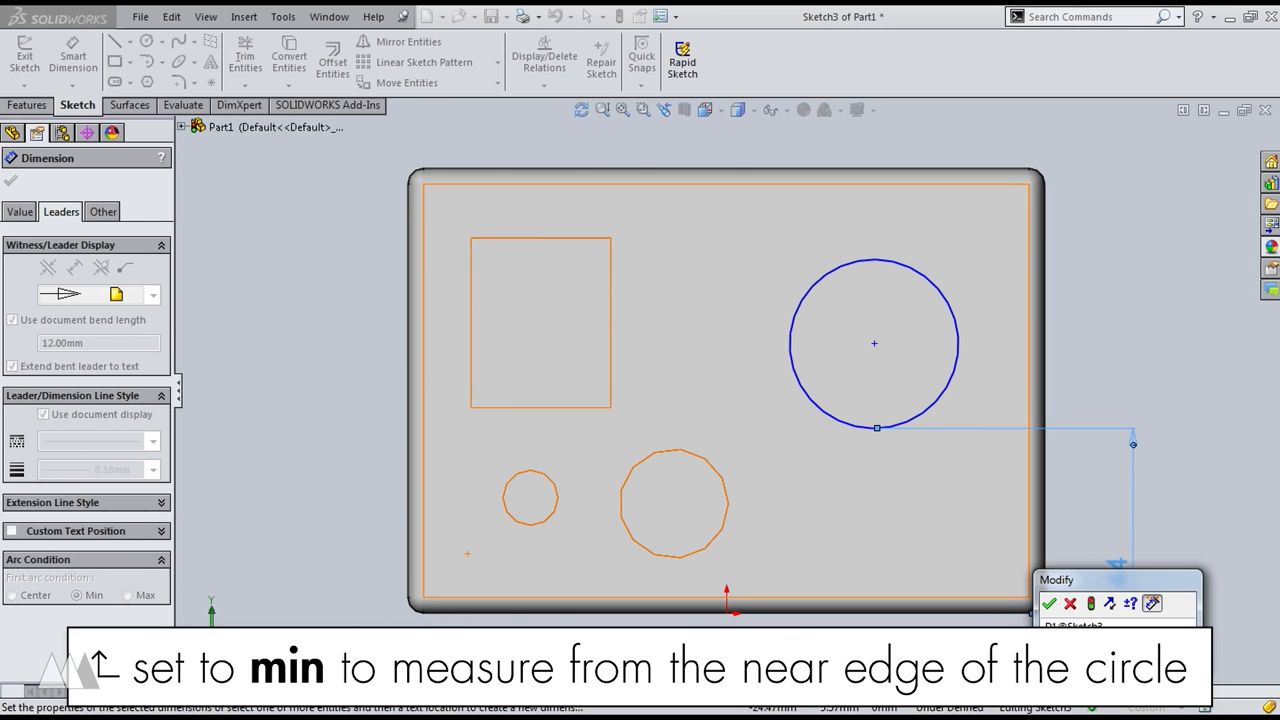
{"action": "left_click", "coordinate": [76, 596]}
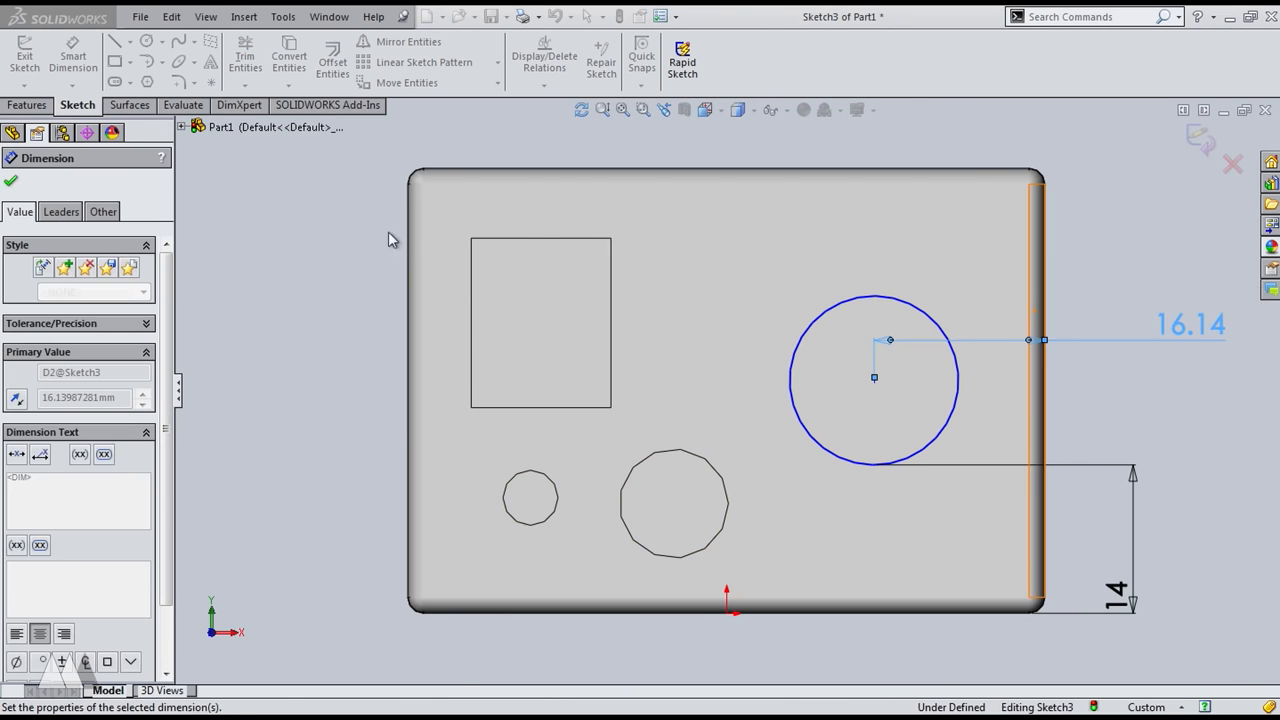
{"action": "left_click", "coordinate": [60, 212]}
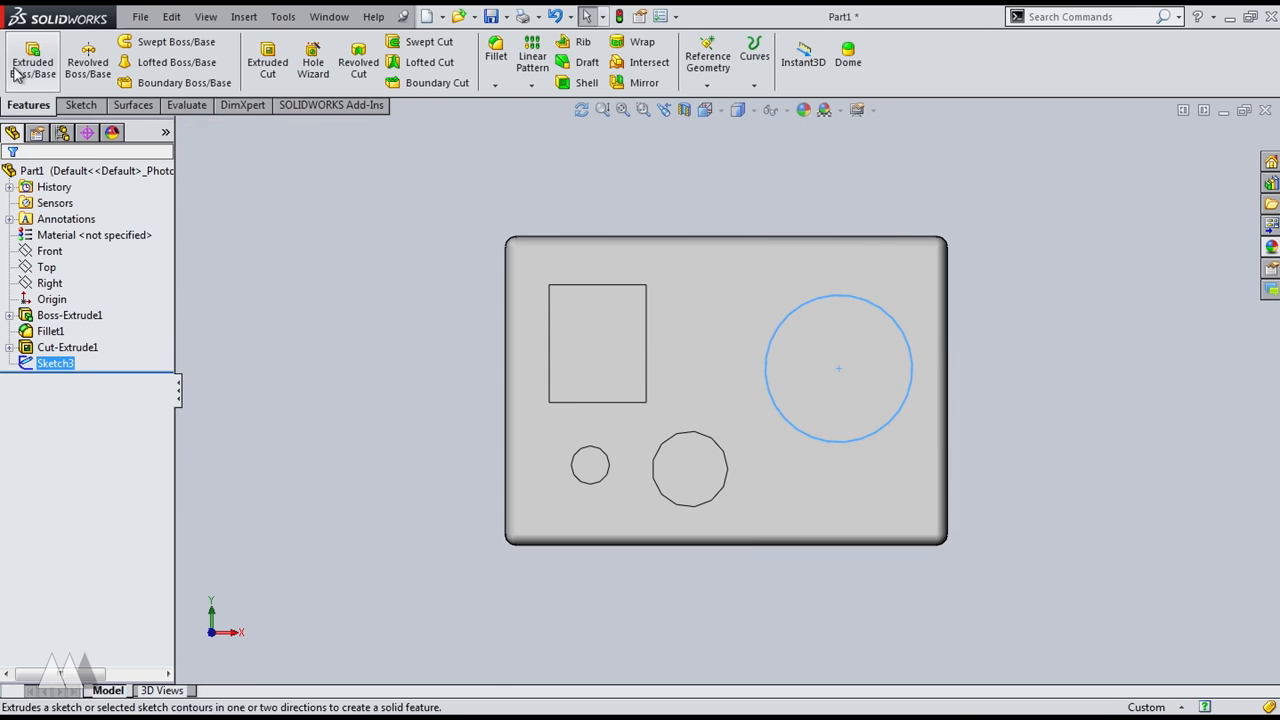
{"action": "left_click", "coordinate": [32, 60]}
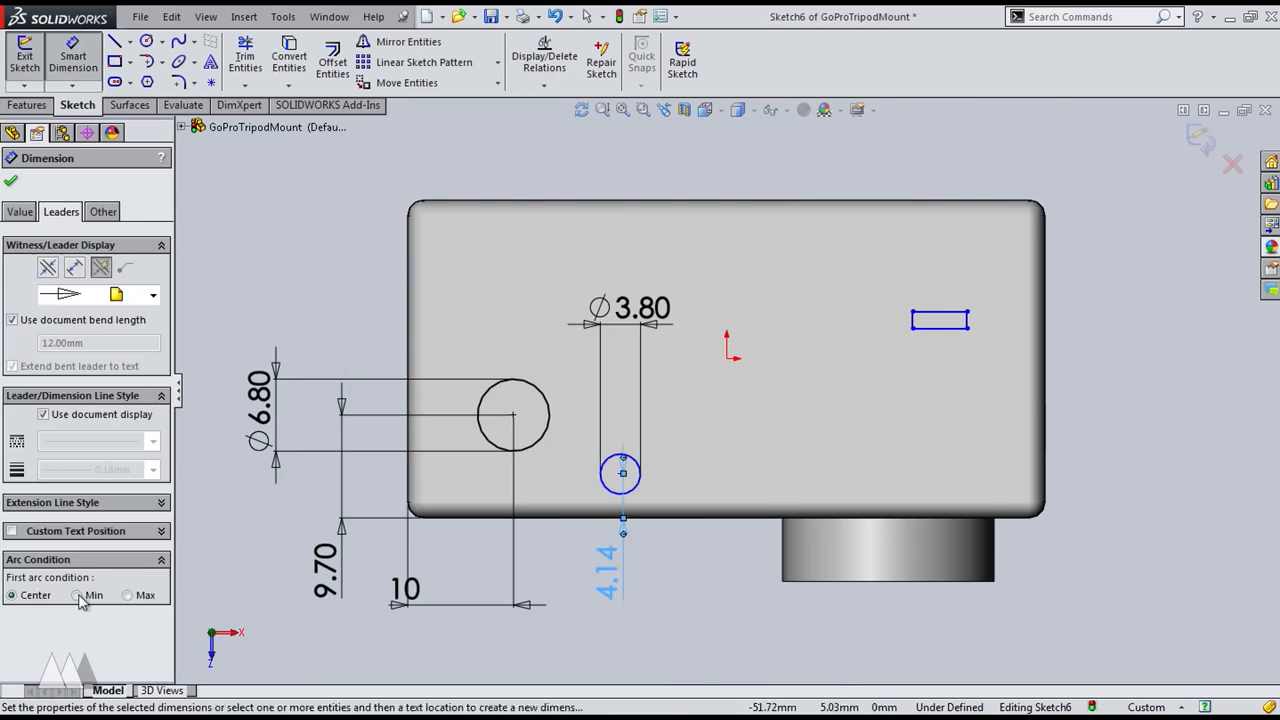
{"action": "left_click", "coordinate": [24, 56]}
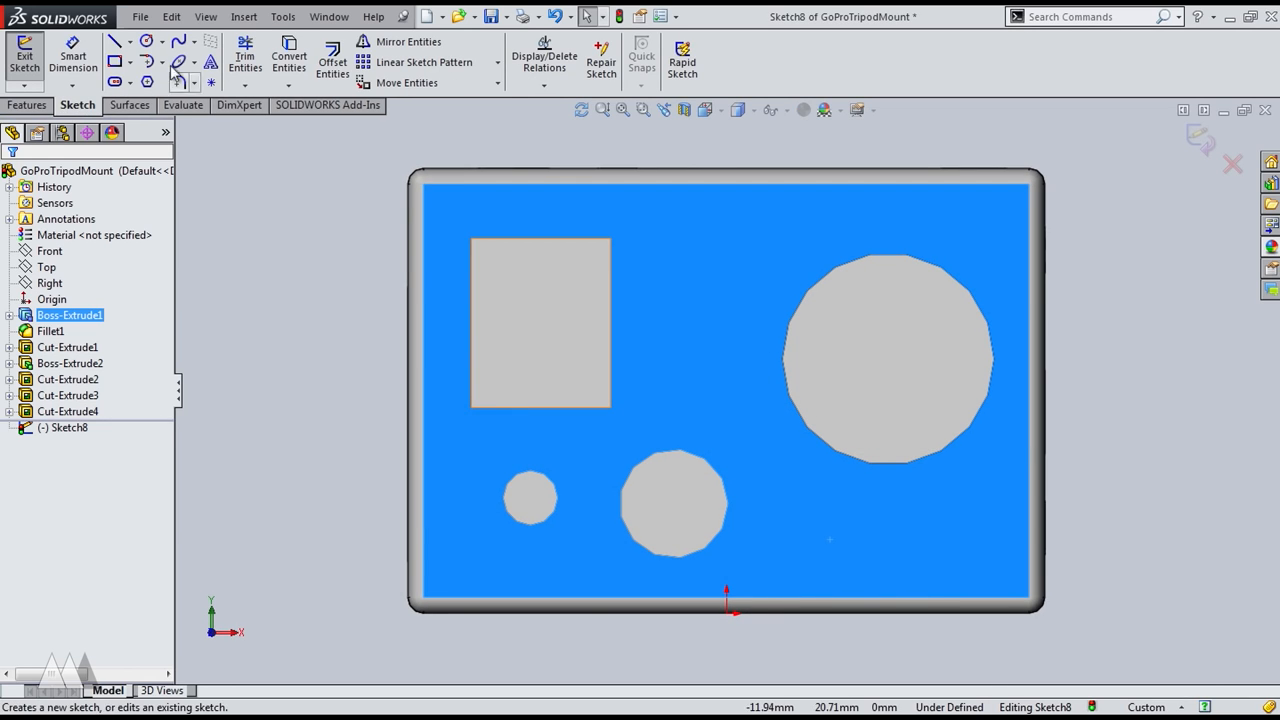
Draw the tapered four-sided profile below the case with heights 9 and 32
{"action": "left_click_drag", "start_coordinate": [400, 496], "coordinate": [1030, 310]}
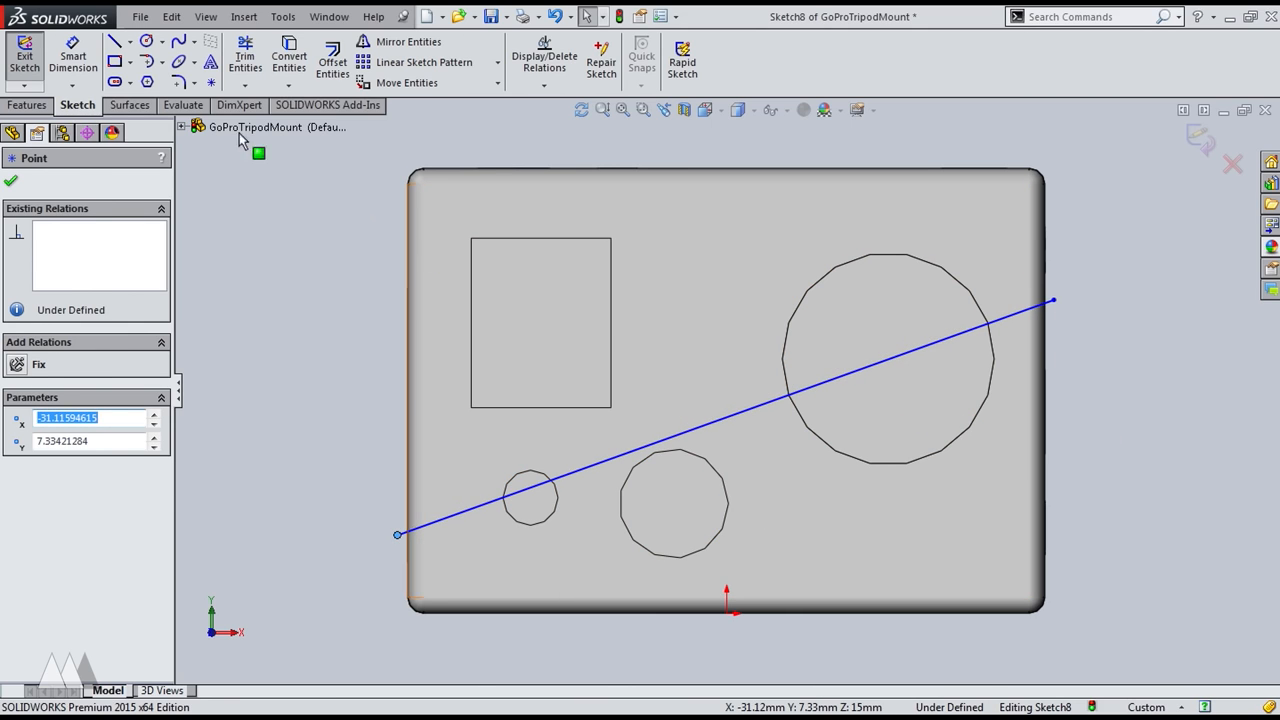
{"action": "left_click", "coordinate": [118, 40]}
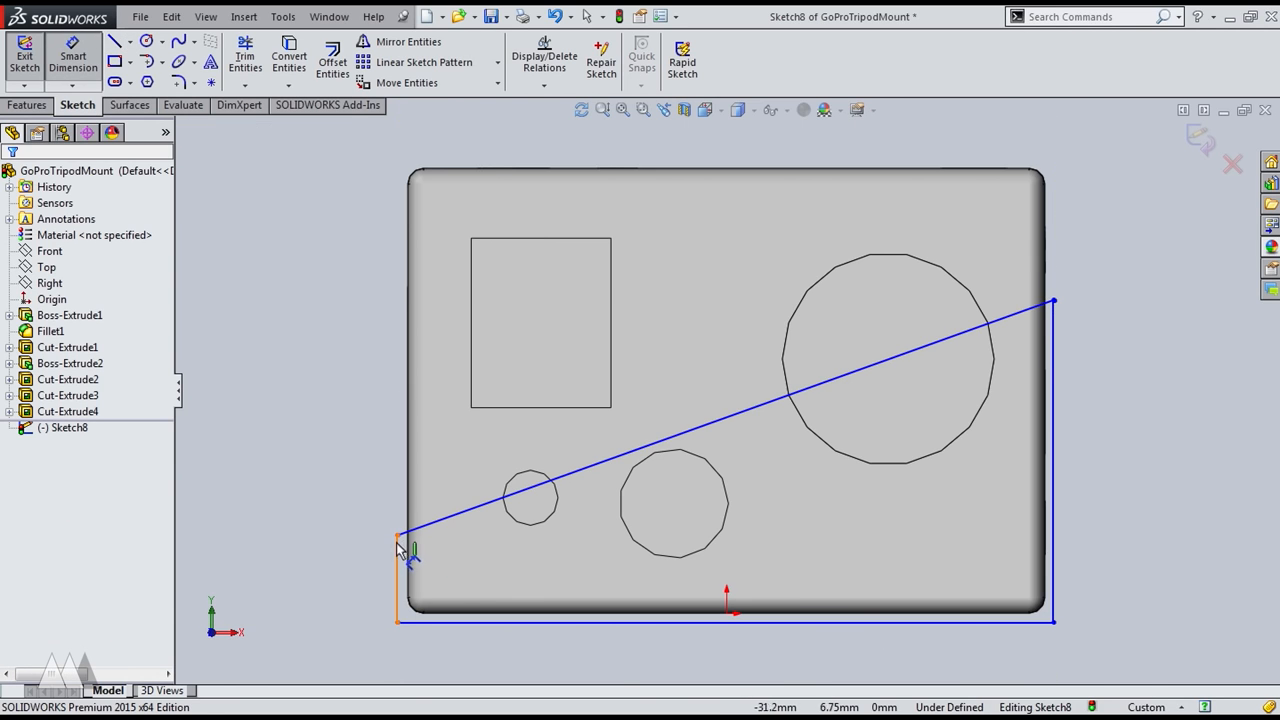
{"action": "left_click", "coordinate": [398, 536]}
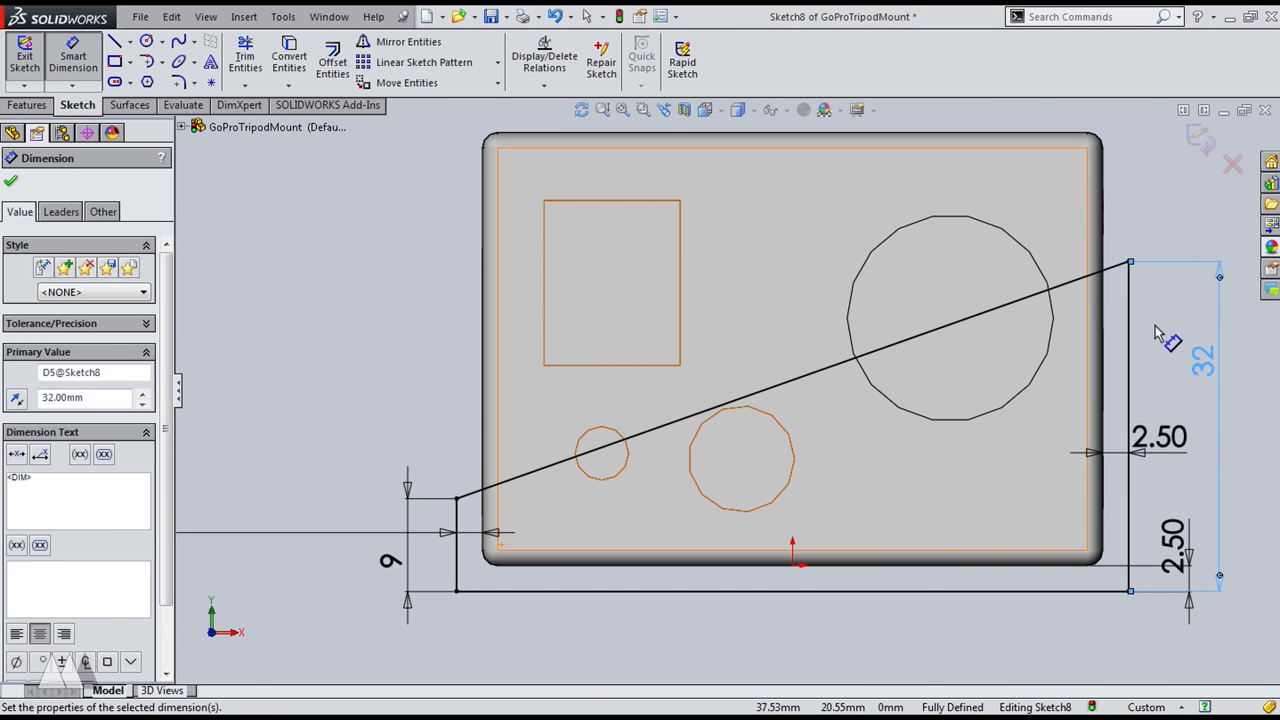
{"action": "left_click", "coordinate": [24, 52]}
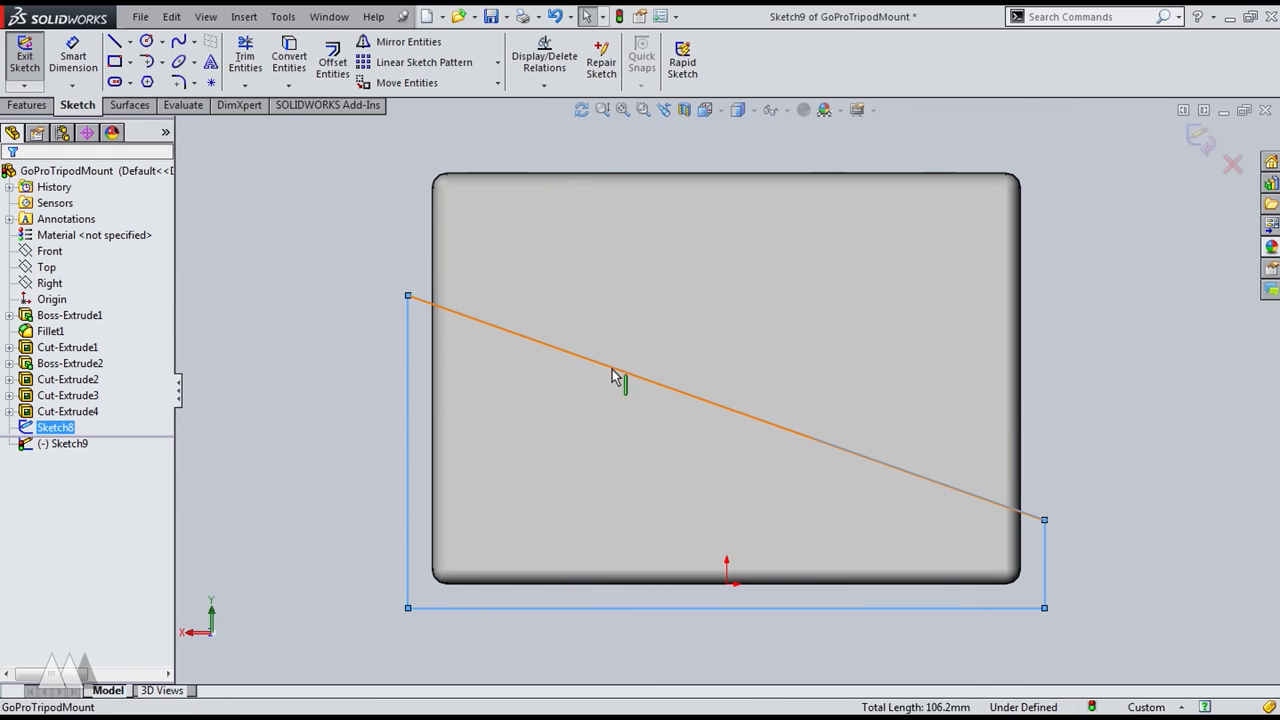
Mirror the tapered profile about the centreline in the second sketch
{"action": "left_click", "coordinate": [118, 40]}
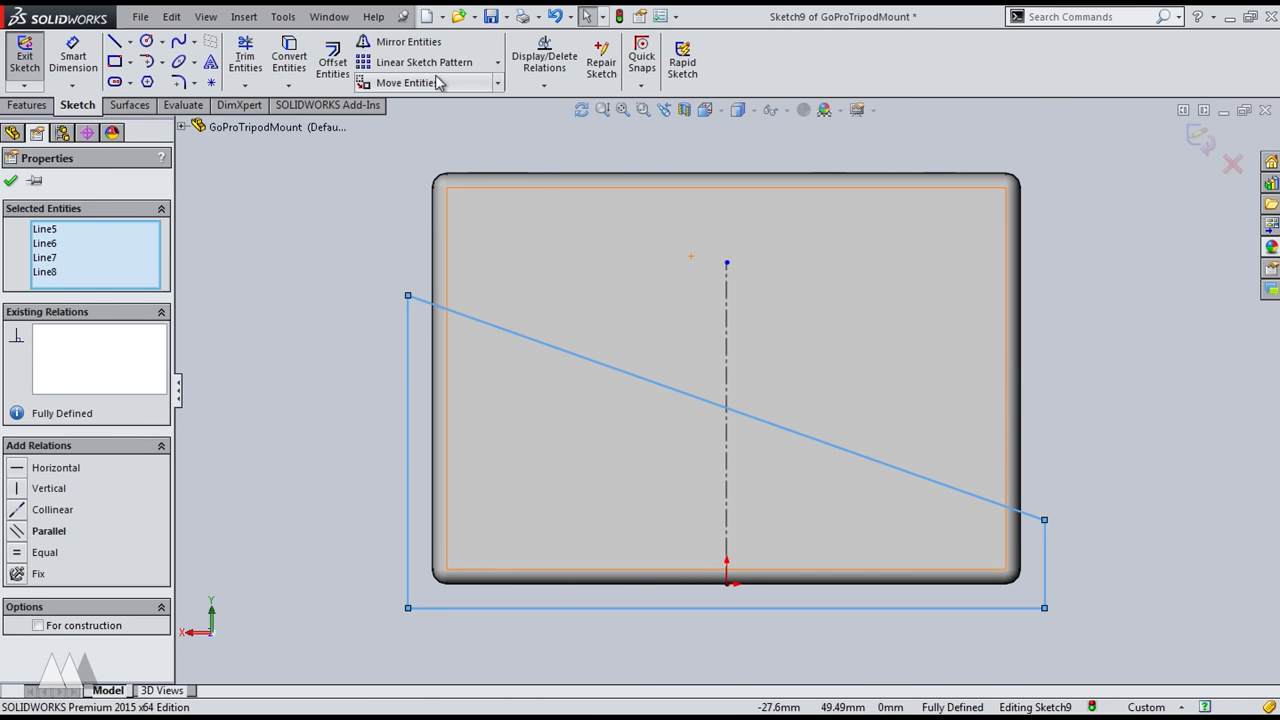
{"action": "left_click", "coordinate": [408, 40]}
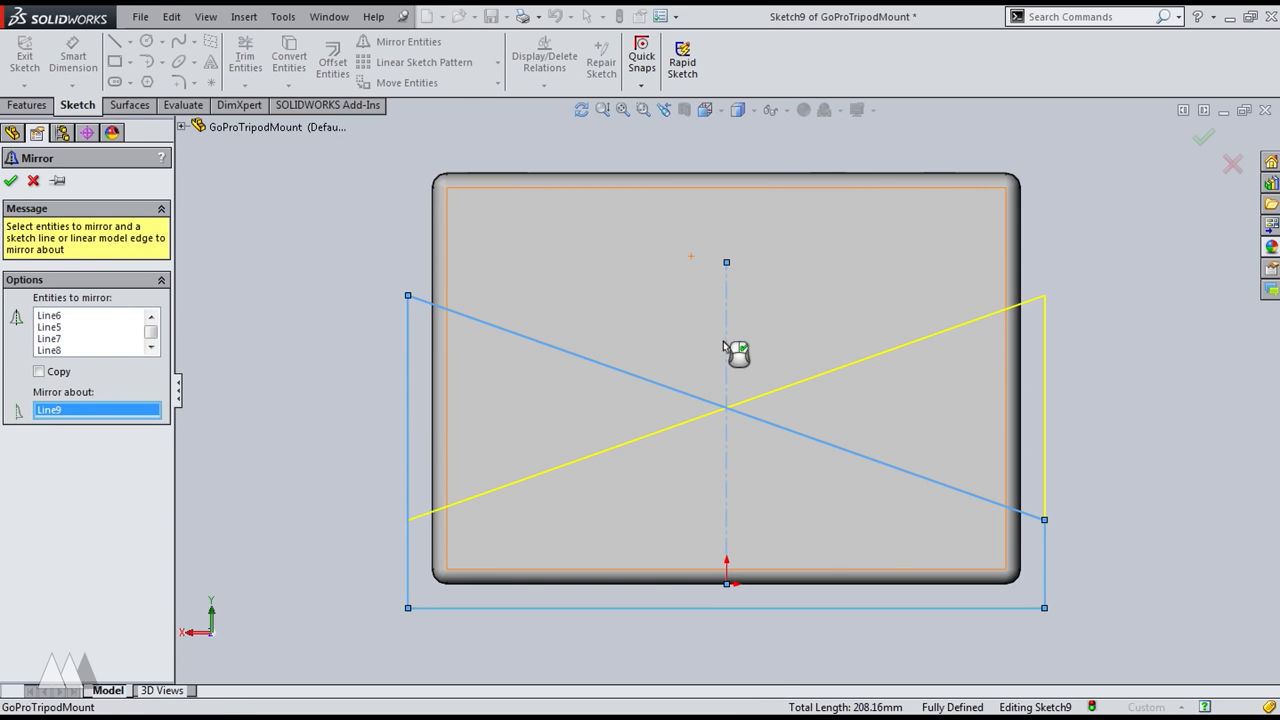
{"action": "left_click", "coordinate": [12, 180]}
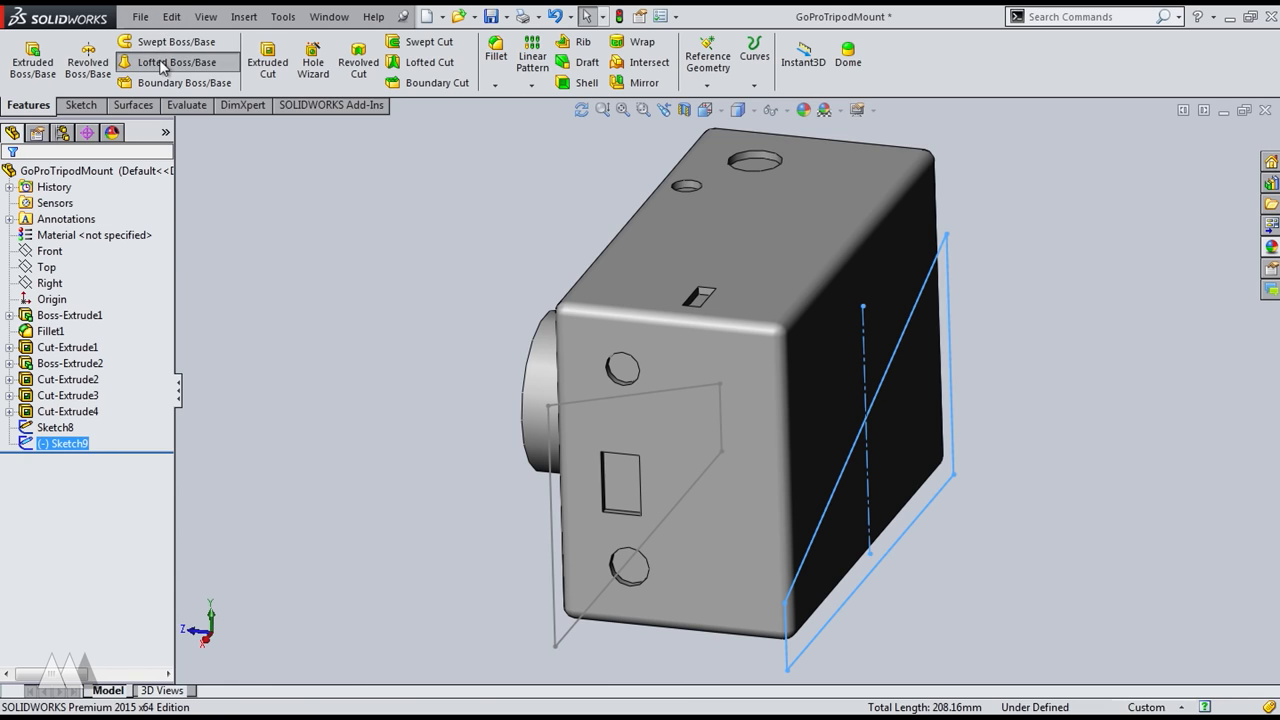
Try a loft between the two profiles, realign its connector, then cancel it
{"action": "left_click", "coordinate": [176, 62]}
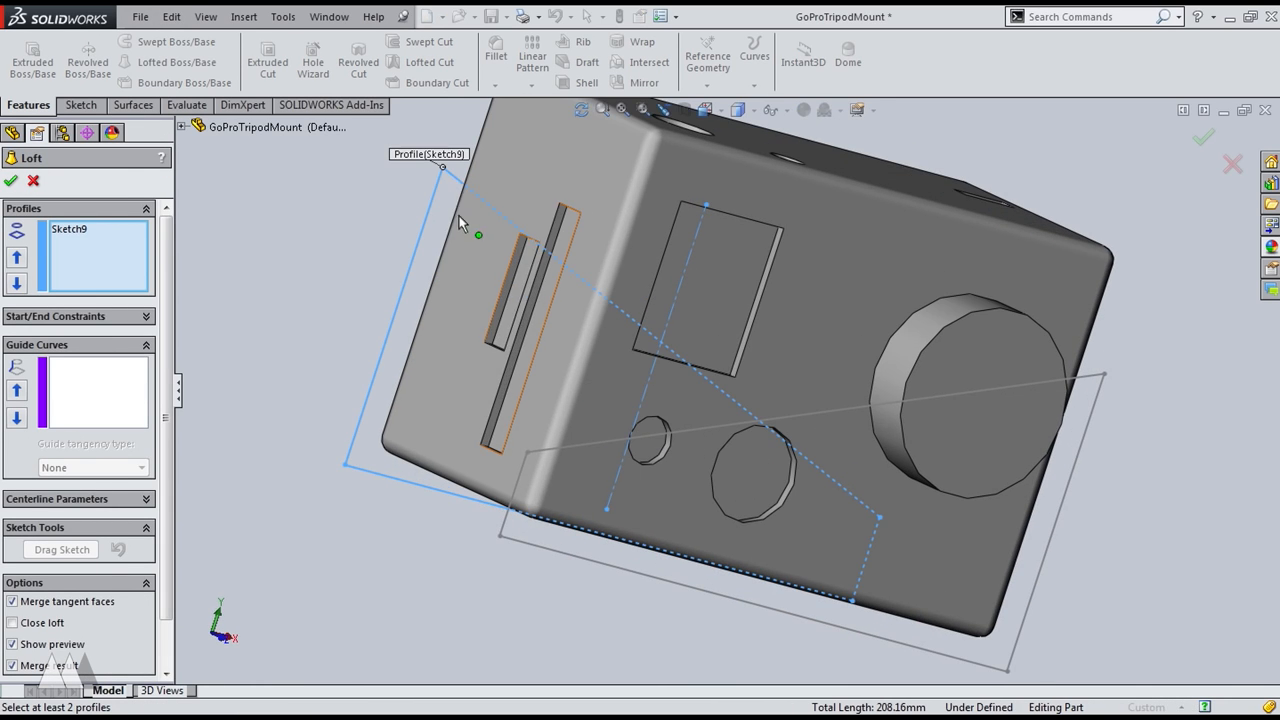
{"action": "left_click", "coordinate": [528, 452]}
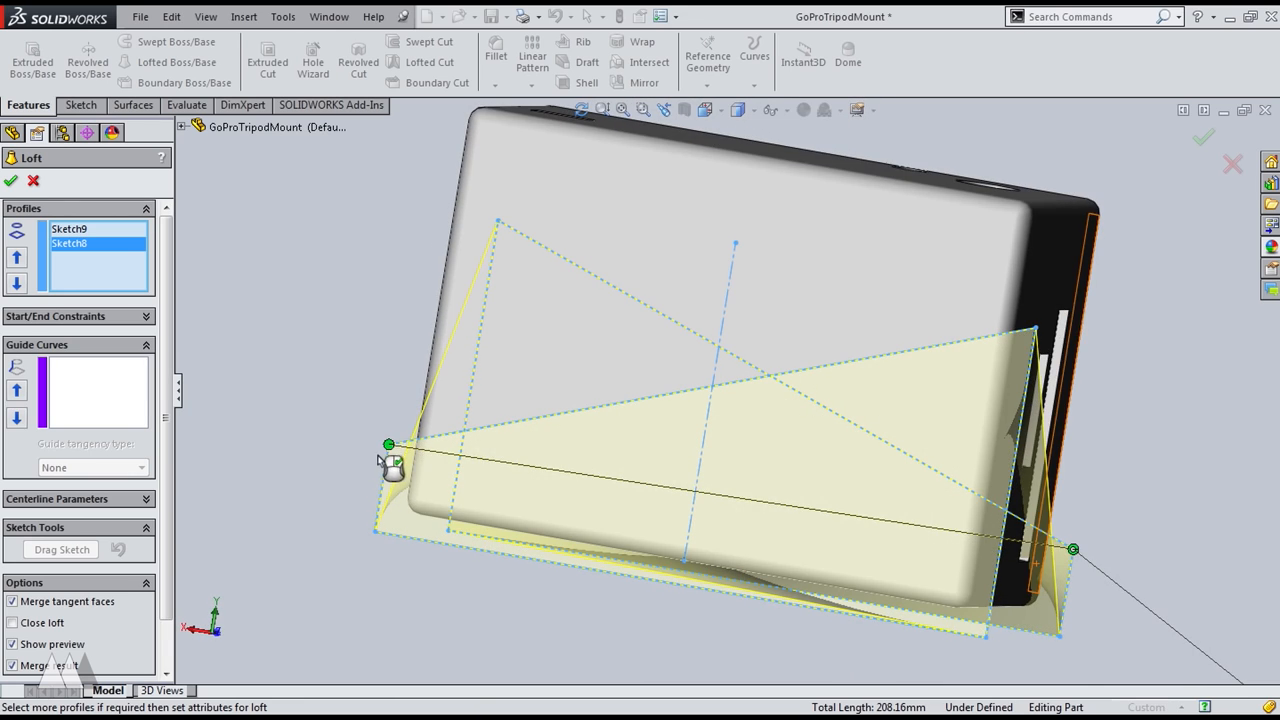
{"action": "left_click_drag", "start_coordinate": [388, 444], "coordinate": [1036, 328]}
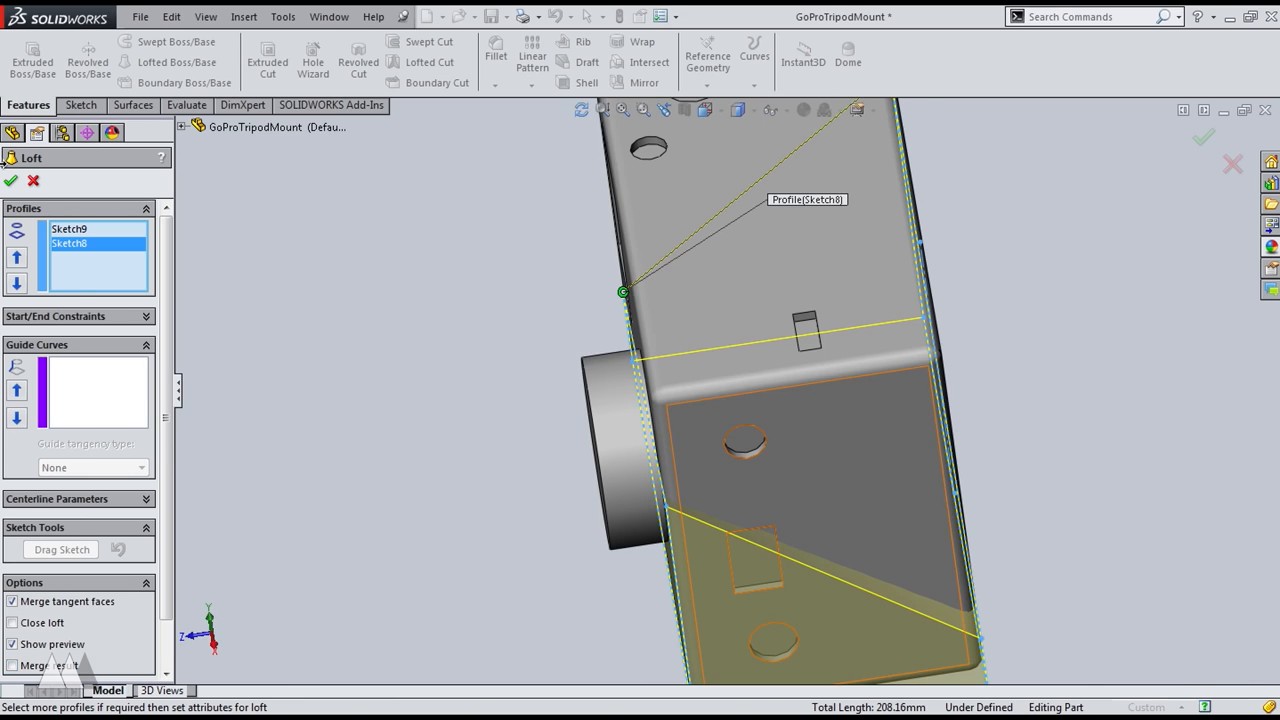
{"action": "left_click", "coordinate": [12, 180]}
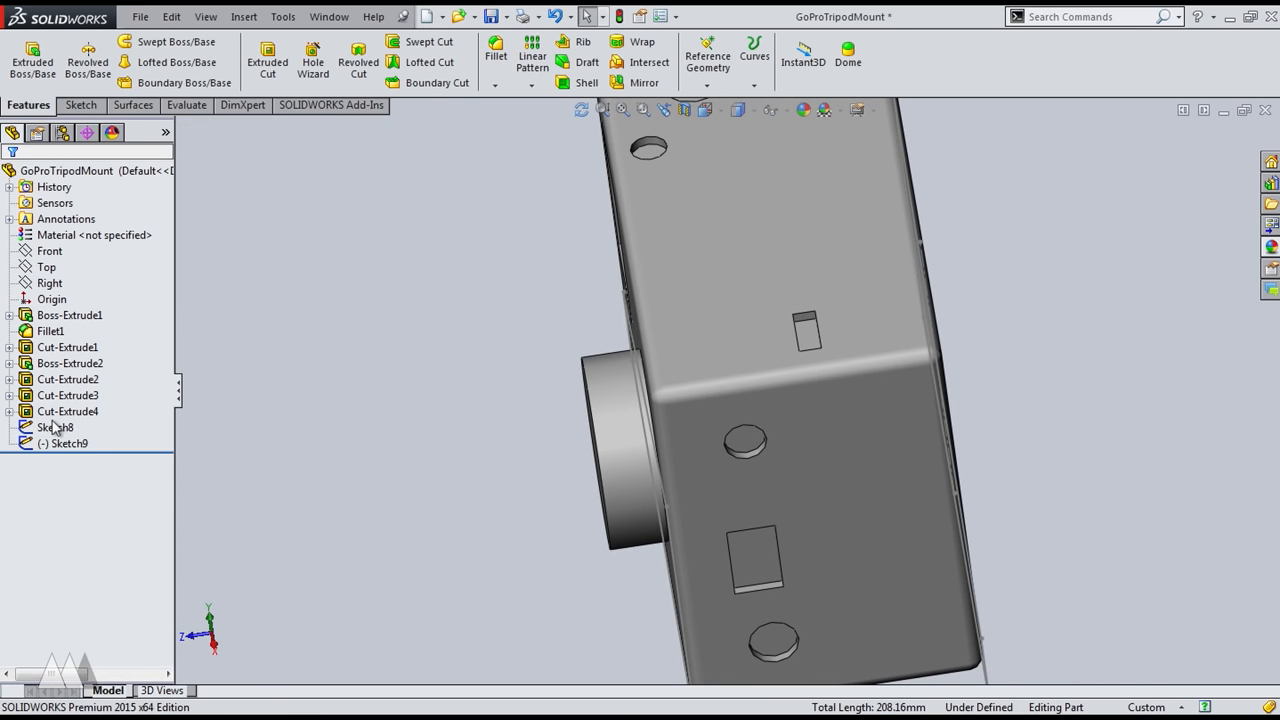
Create reference planes offset 2.50 mm from the case's front and back faces
{"action": "left_click", "coordinate": [56, 428]}
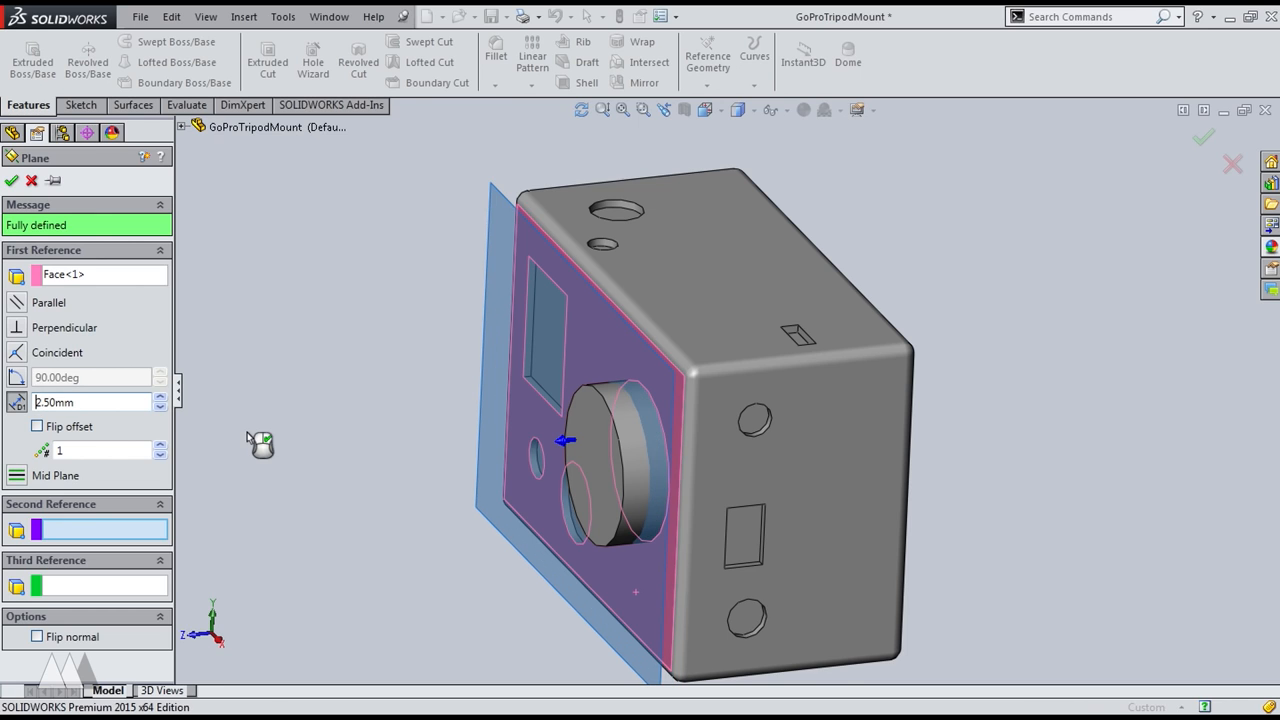
{"action": "left_click", "coordinate": [12, 180]}
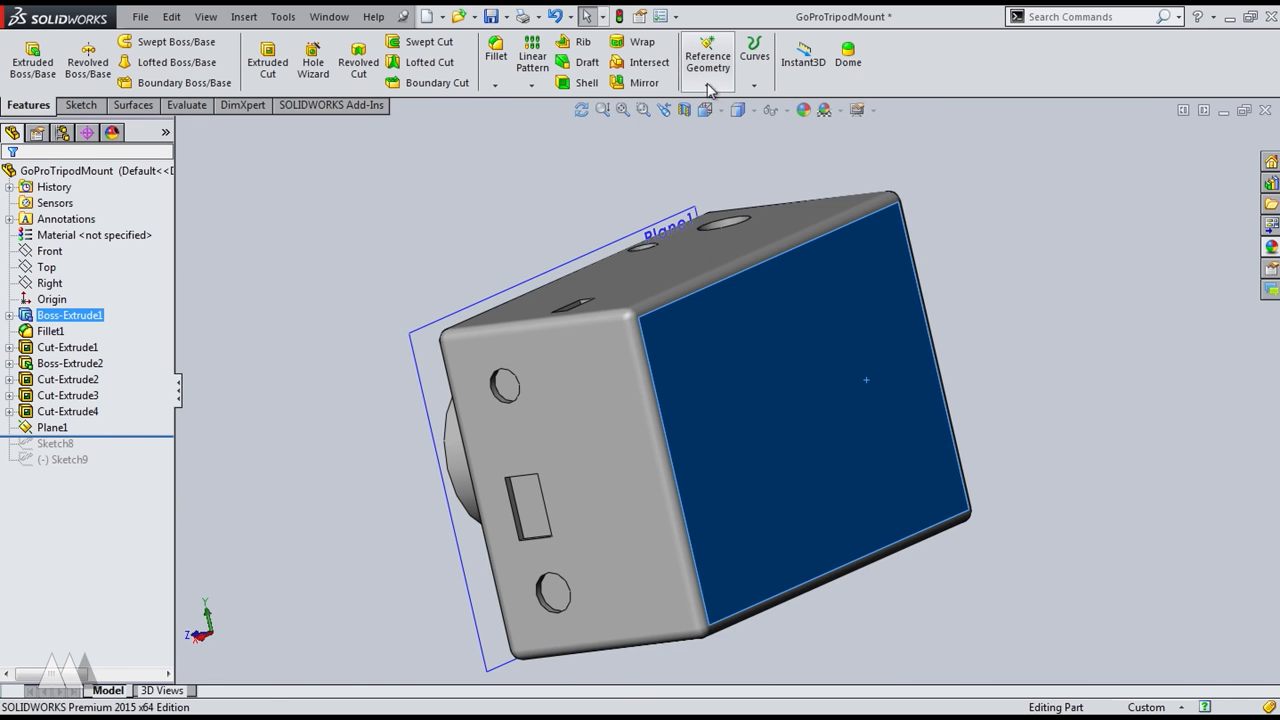
{"action": "left_click", "coordinate": [708, 56]}
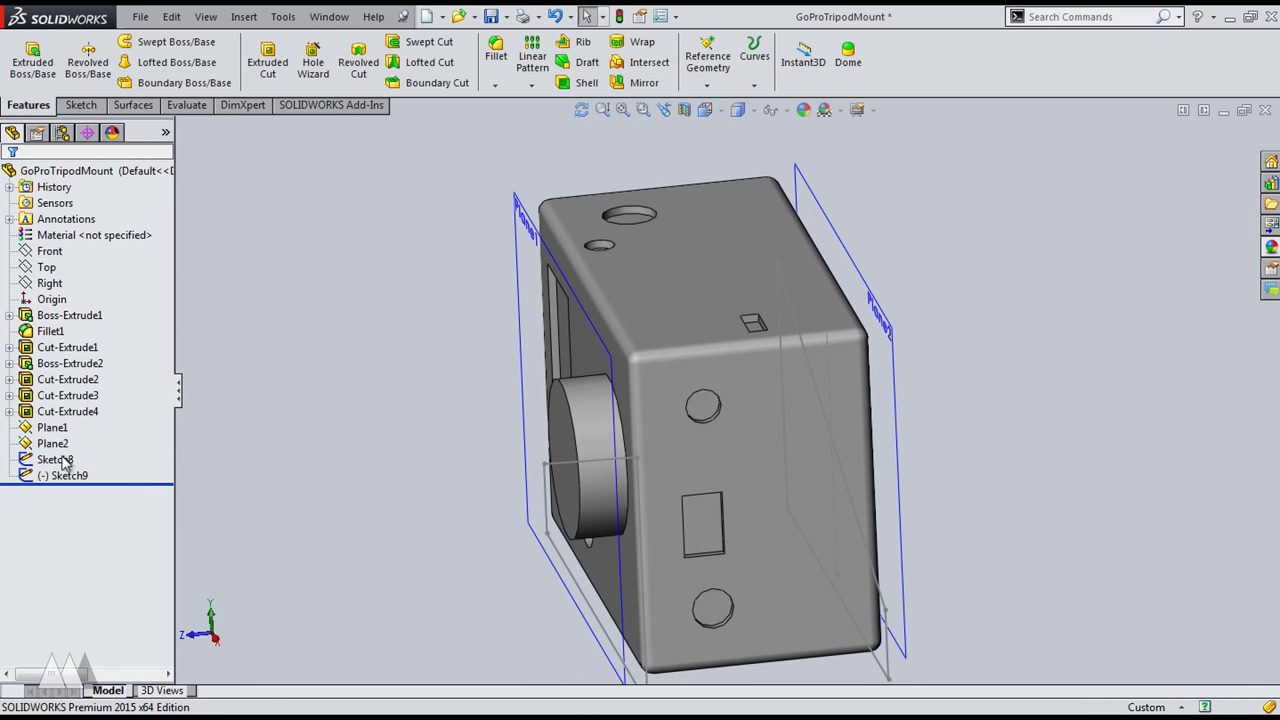
Move Sketch8 onto Plane1 and loft between Sketch8 and Sketch9
{"action": "right_click", "coordinate": [56, 458]}
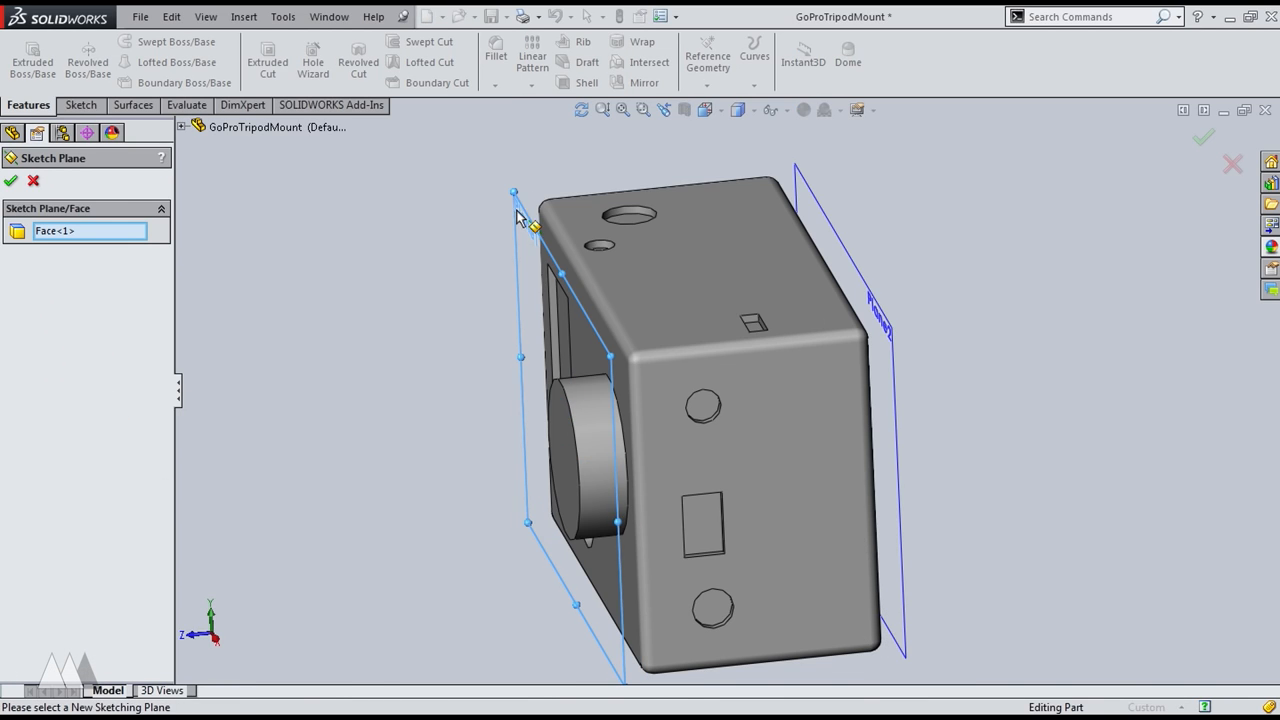
{"action": "left_click", "coordinate": [576, 460]}
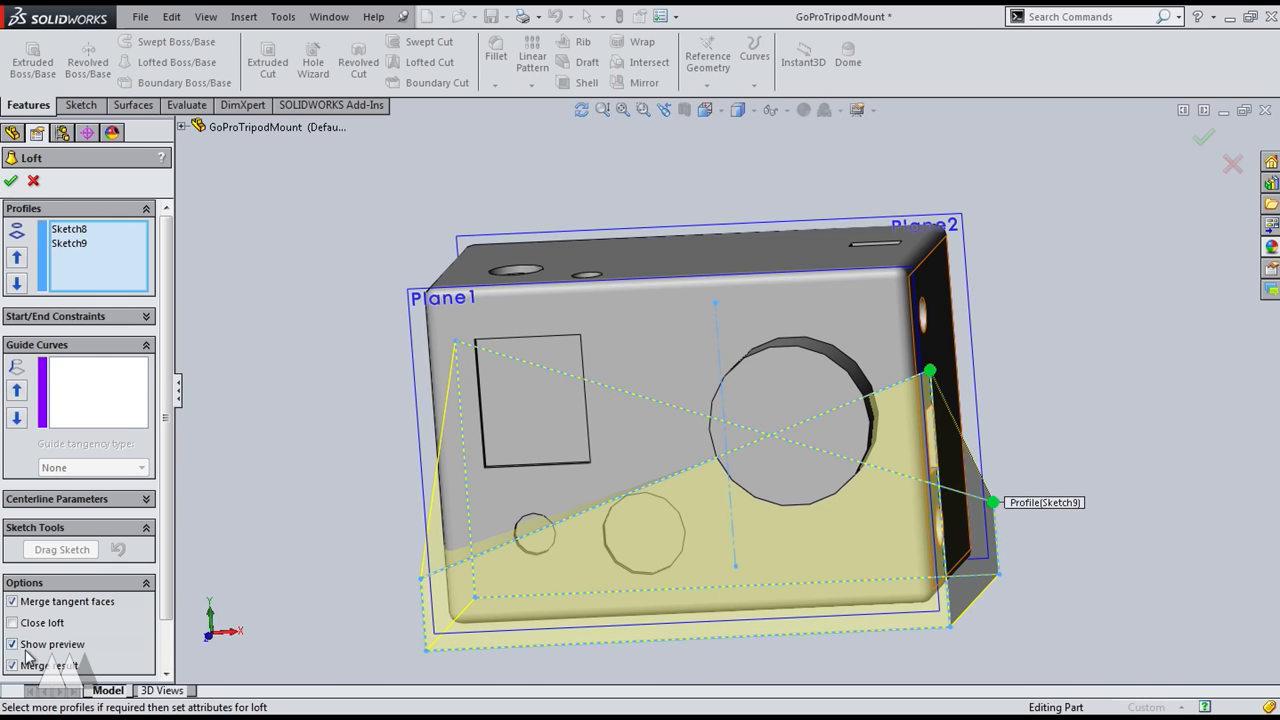
{"action": "left_click", "coordinate": [12, 180]}
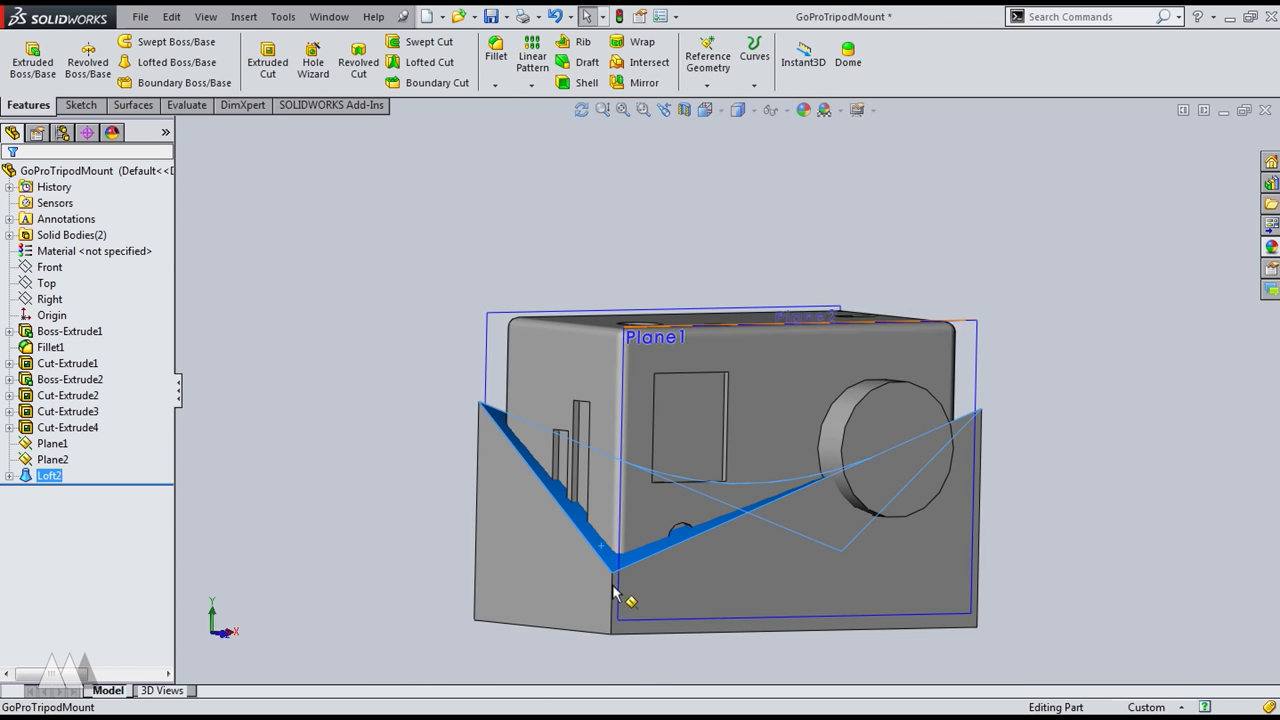
Round the lofted holder's outer edges with 4 mm fillets
{"action": "left_click", "coordinate": [616, 604]}
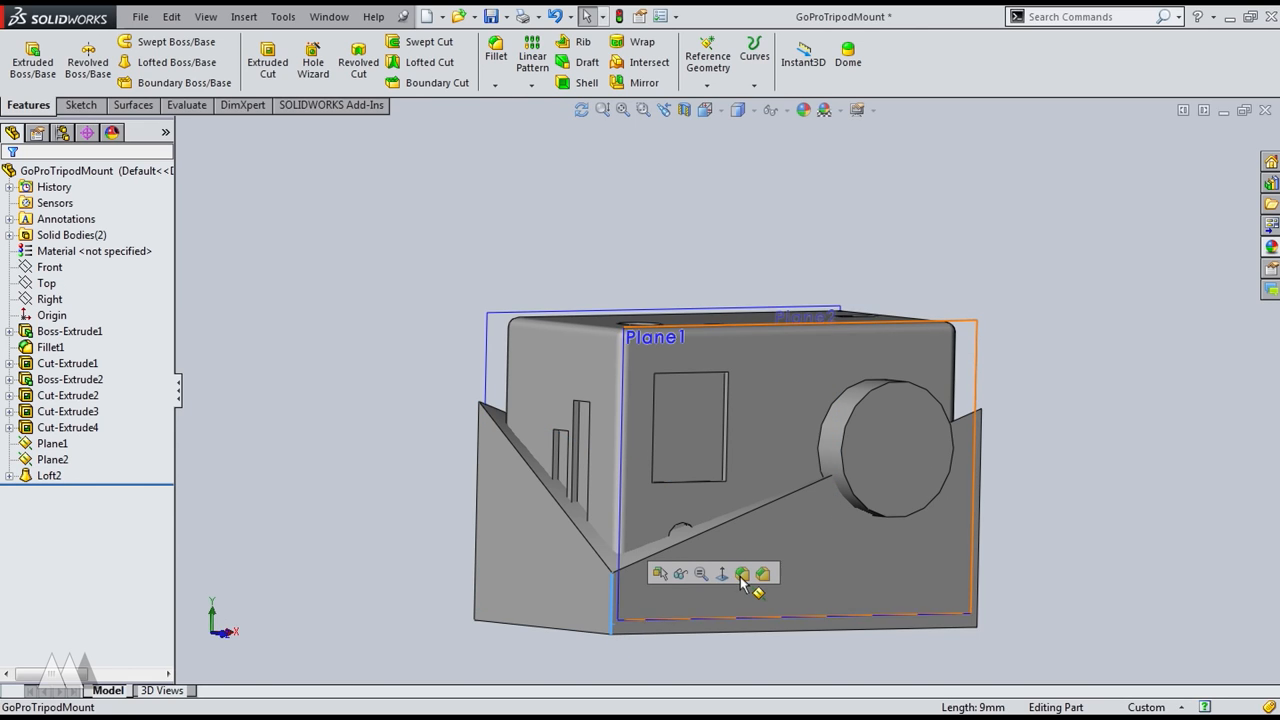
{"action": "left_click", "coordinate": [744, 572]}
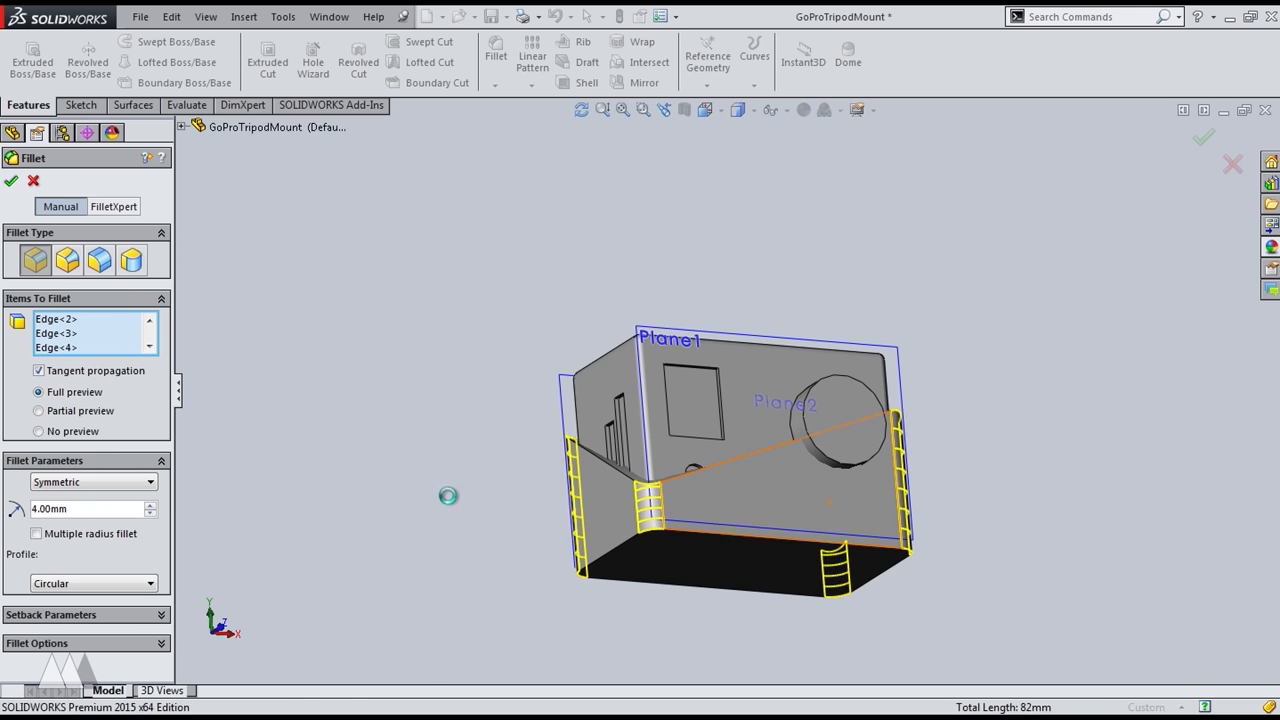
{"action": "left_click", "coordinate": [12, 180]}
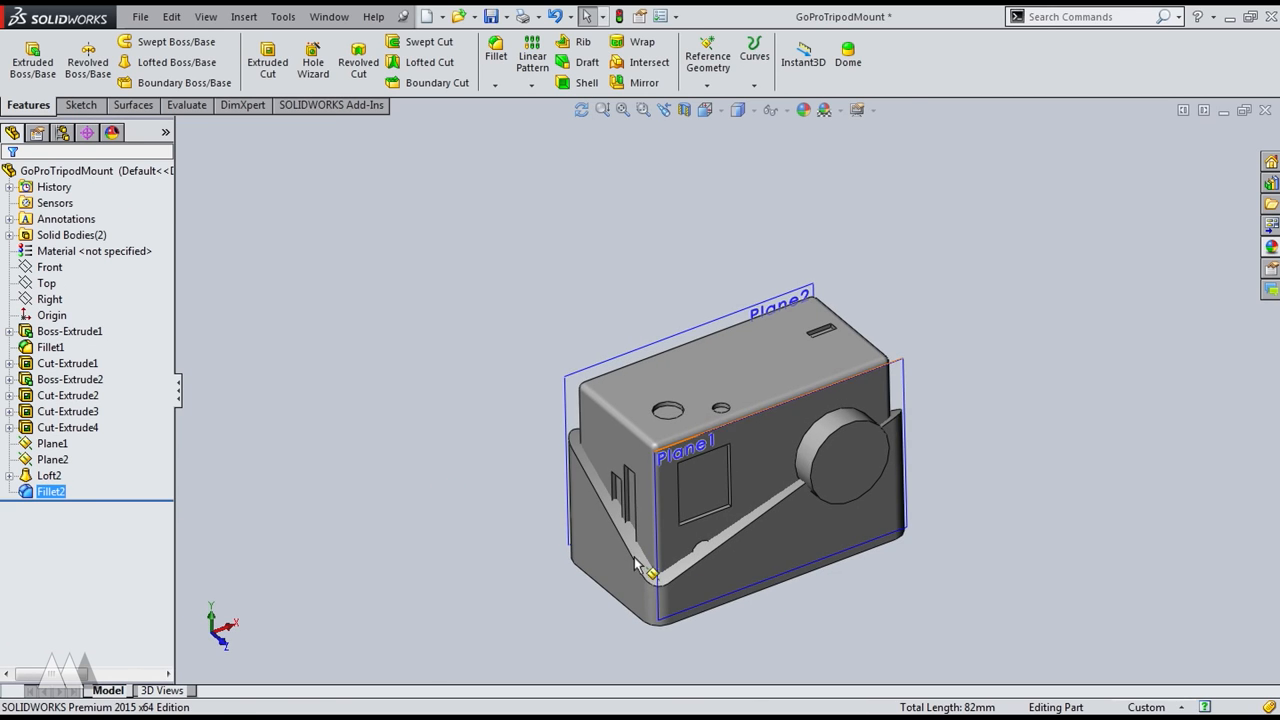
Shell the holder to 2.00 mm walls, leaving the chosen face open
{"action": "left_click", "coordinate": [48, 476]}
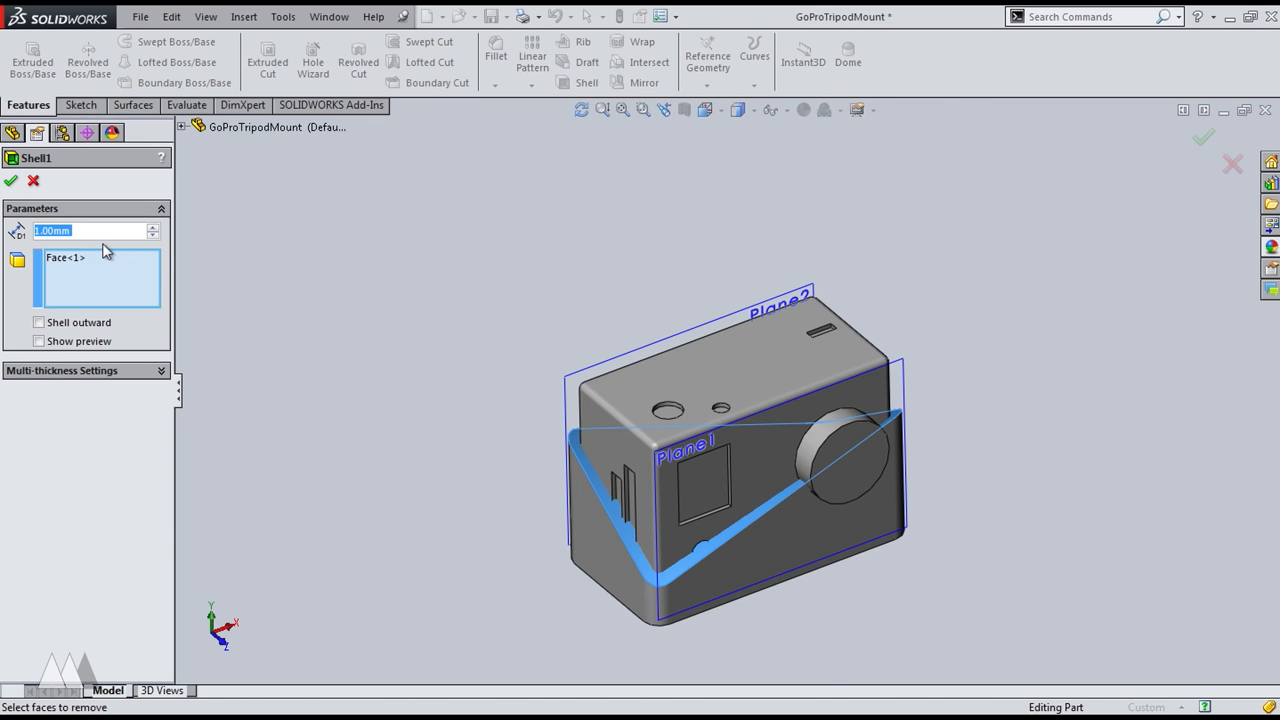
{"action": "type", "text": "2.00mm"}
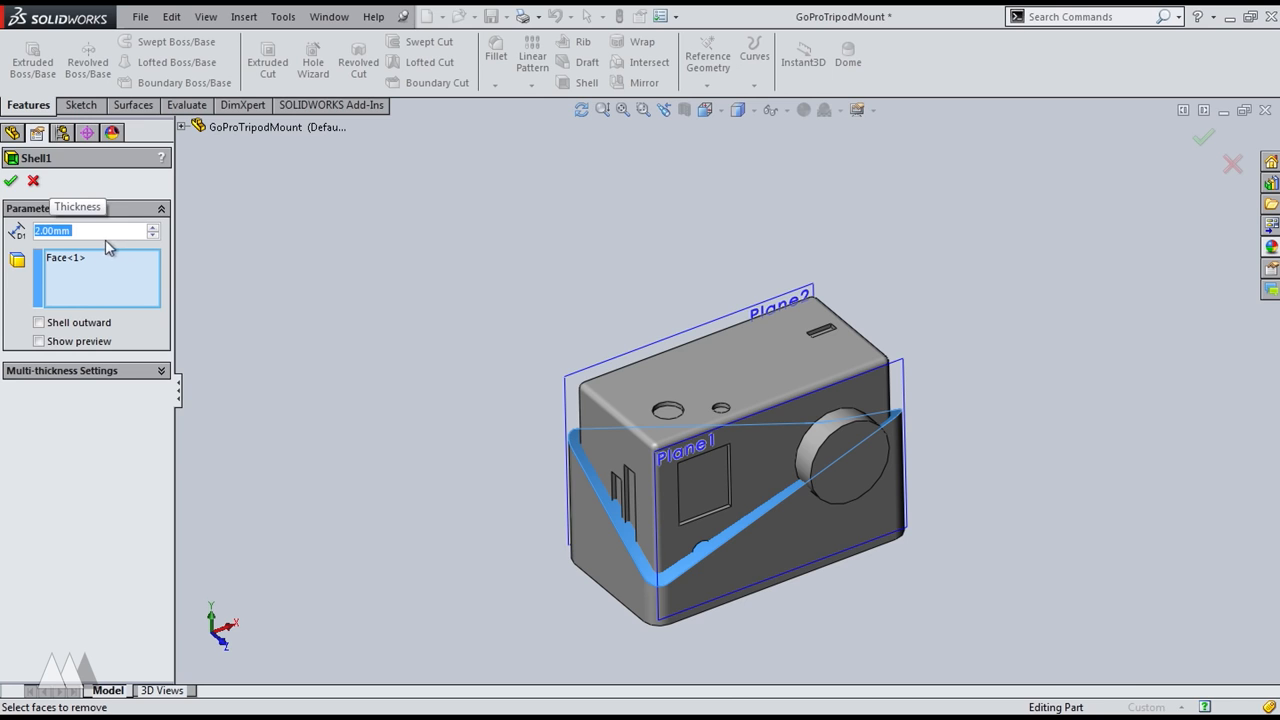
{"action": "left_click", "coordinate": [12, 180]}
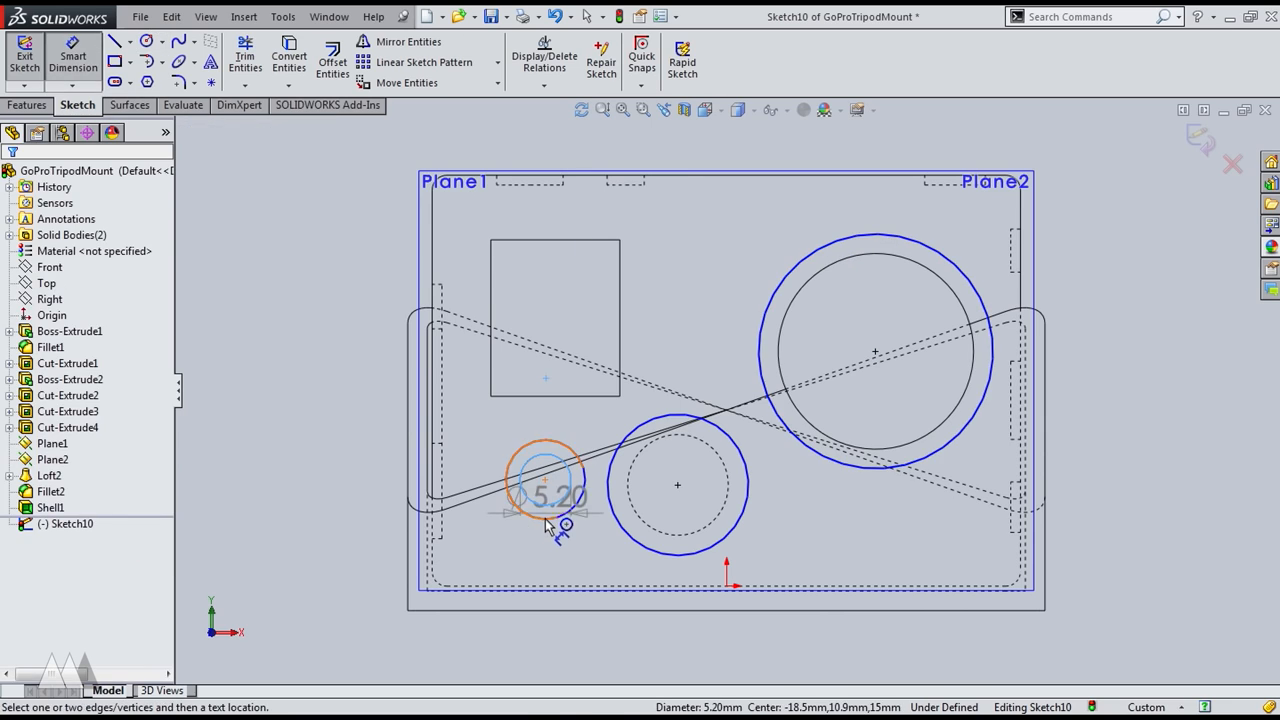
Sketch the button circles joined by a line on the front wall for the clearance cutouts
{"action": "left_click", "coordinate": [544, 480]}
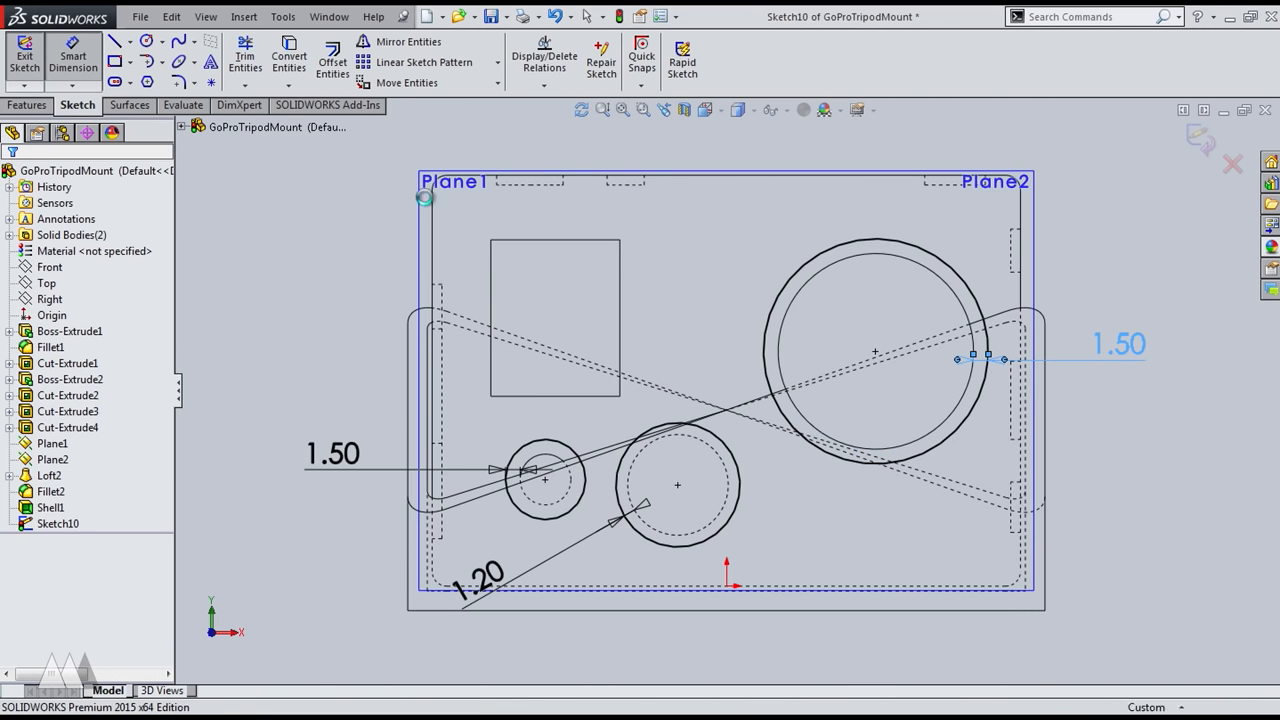
{"action": "left_click", "coordinate": [24, 56]}
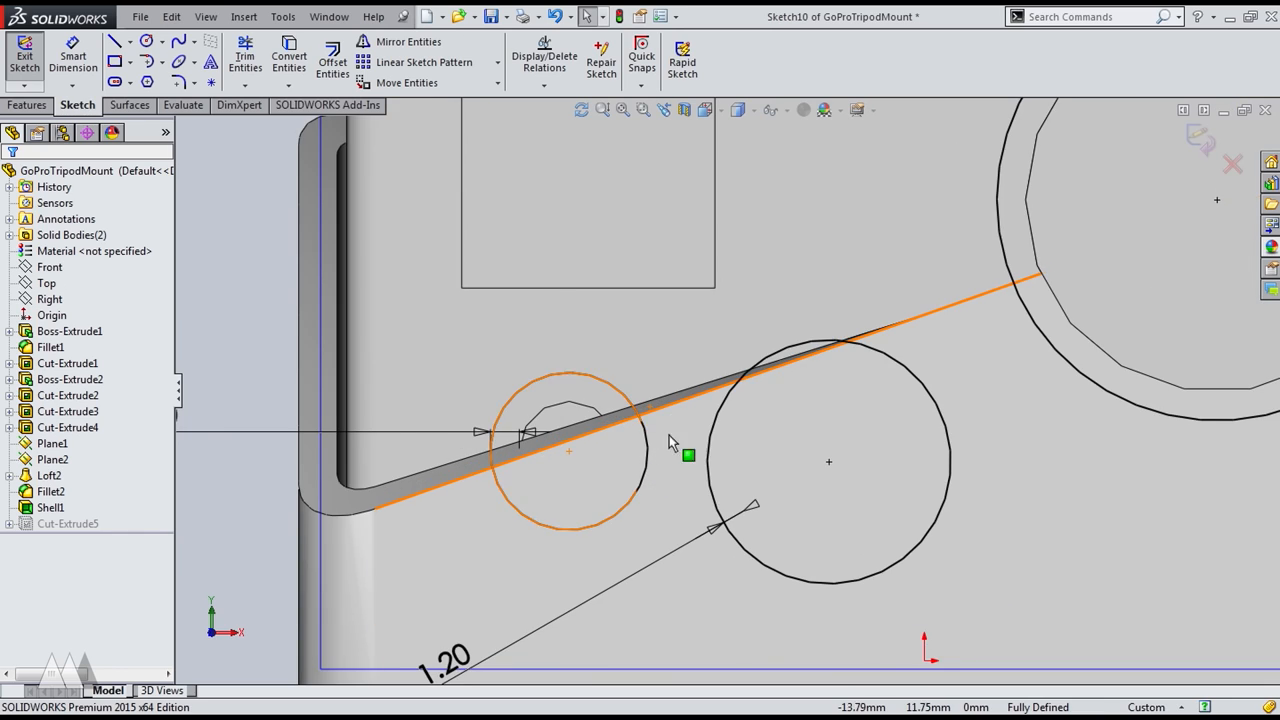
{"action": "left_click", "coordinate": [118, 40]}
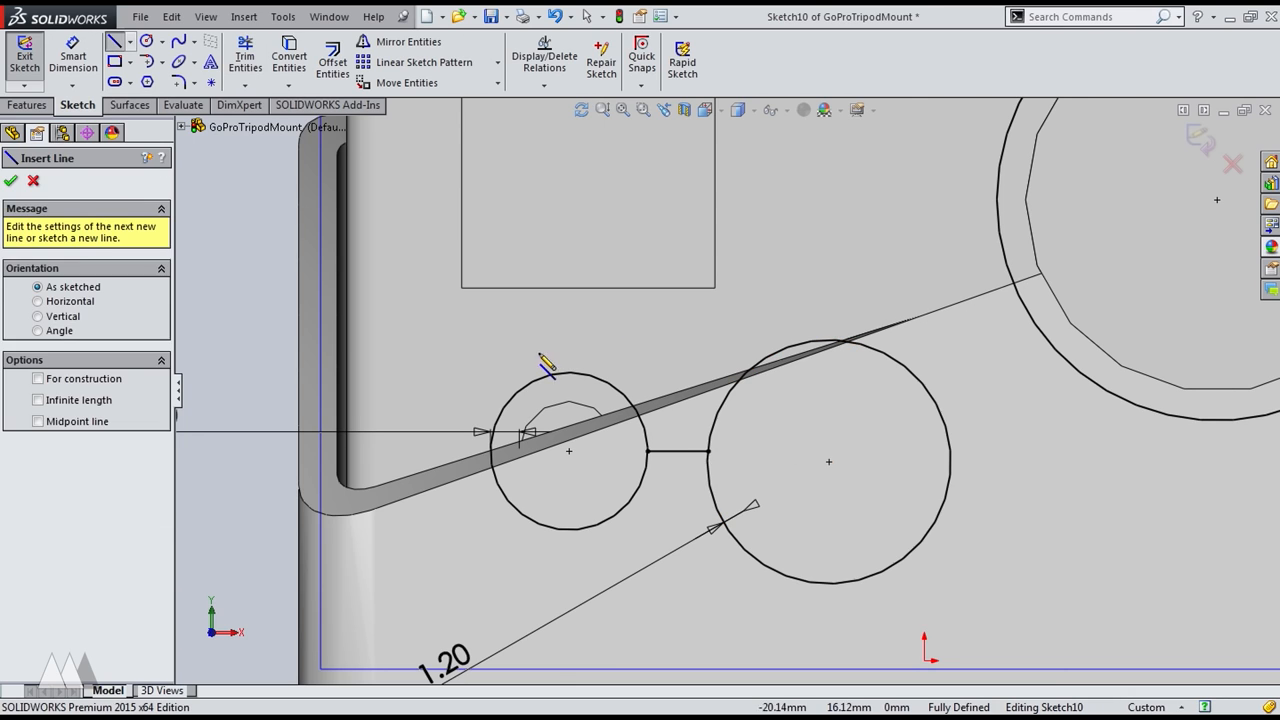
{"action": "left_click", "coordinate": [244, 56]}
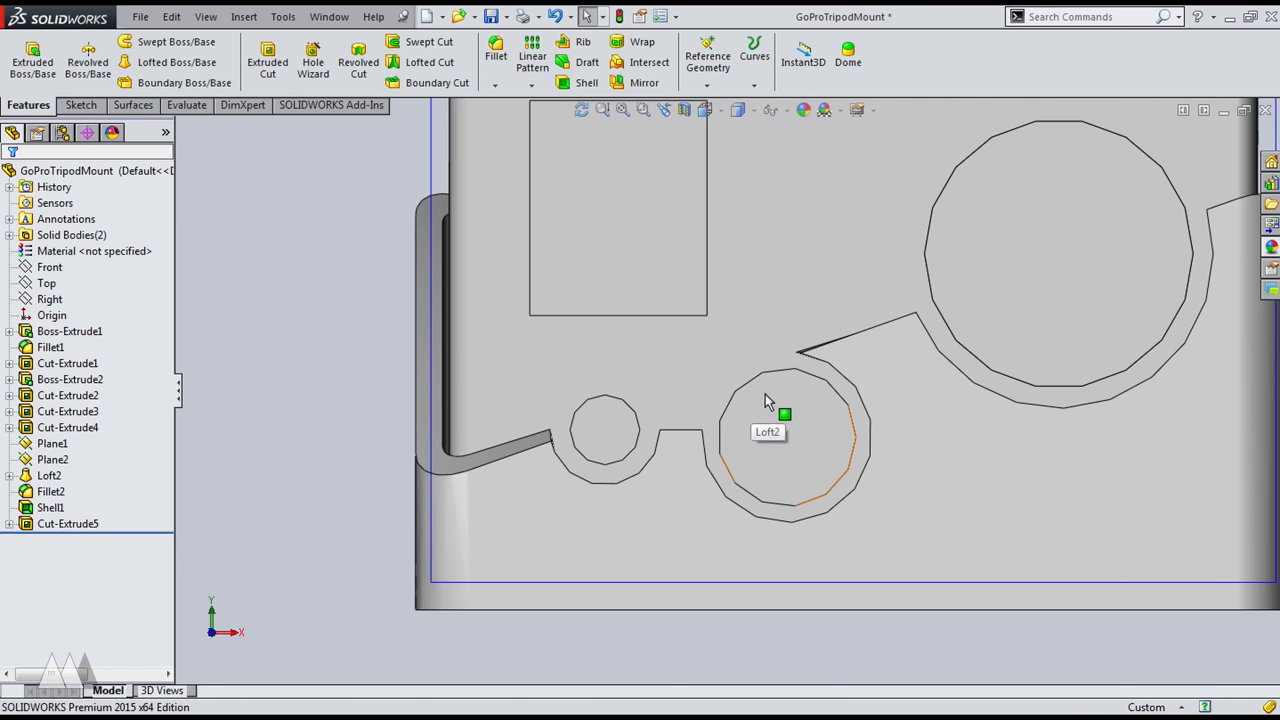
Apply a 1 mm × 45° chamfer to the selected button and lens cutout edges
{"action": "left_click", "coordinate": [790, 414]}
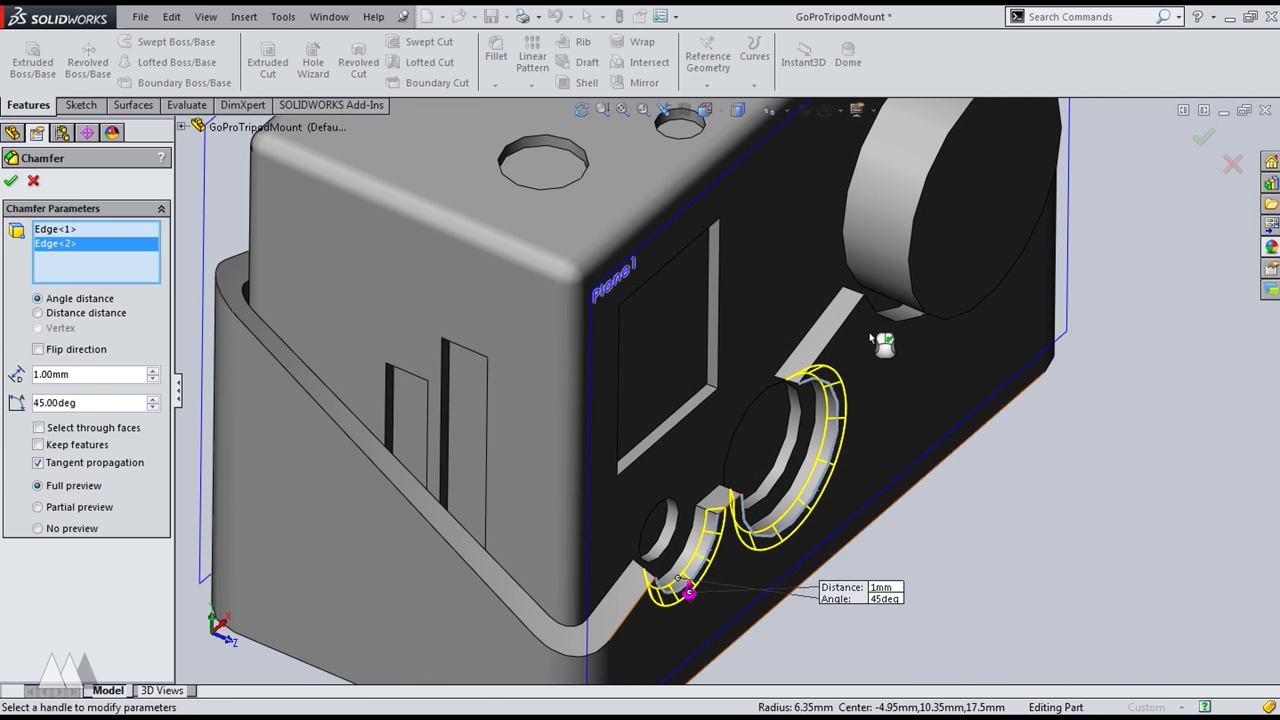
{"action": "left_click", "coordinate": [976, 278]}
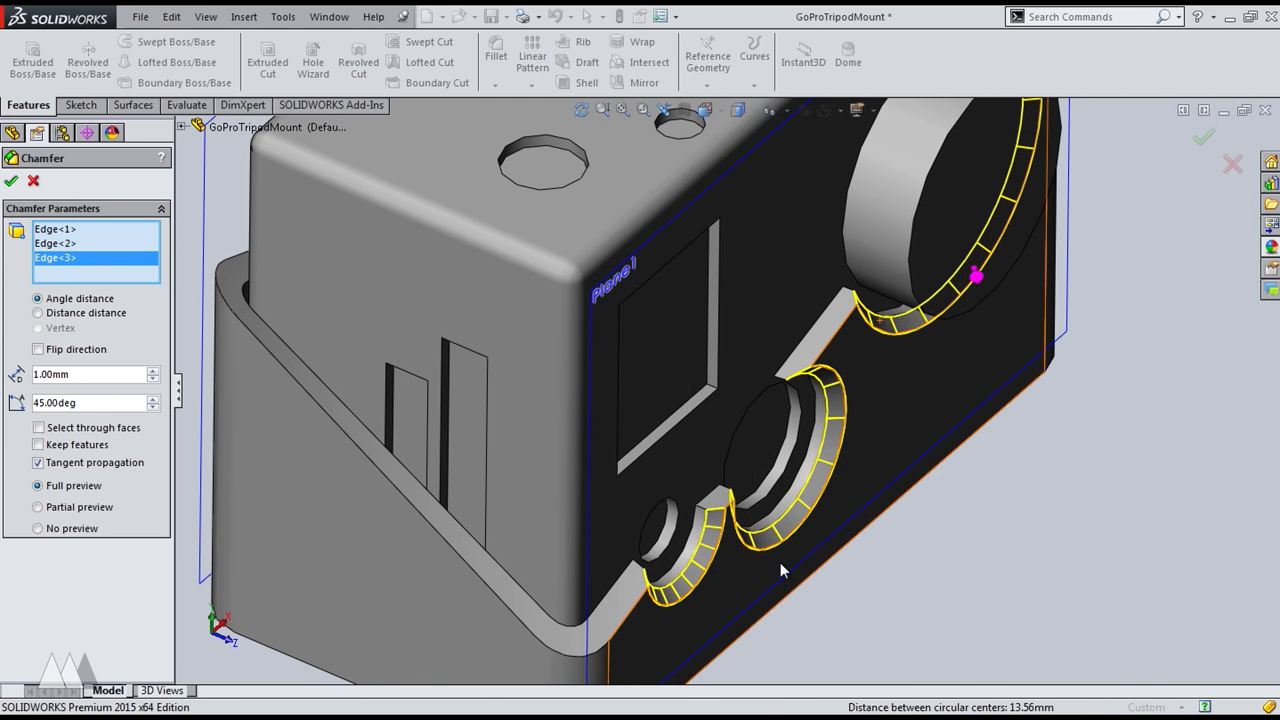
{"action": "left_click", "coordinate": [12, 180]}
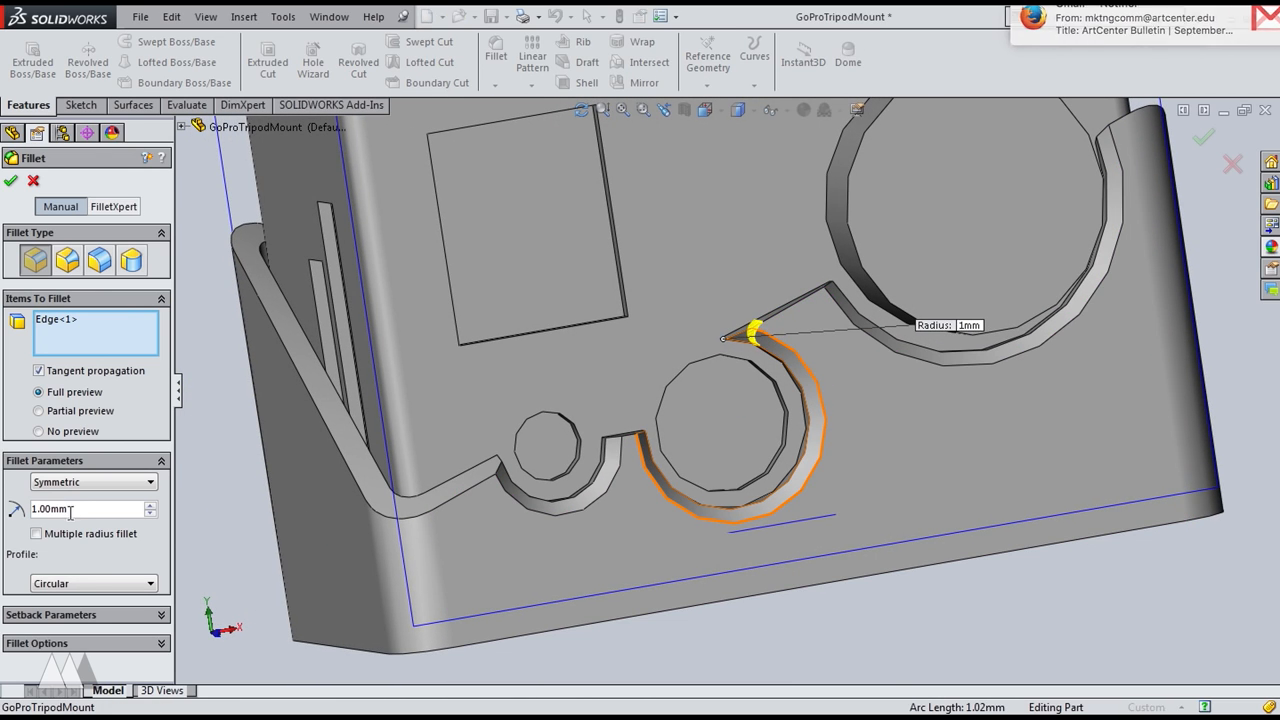
Round the sharp corners between the cutouts with fillets of 2 mm and 1.6 mm radius
{"action": "type", "text": "2"}
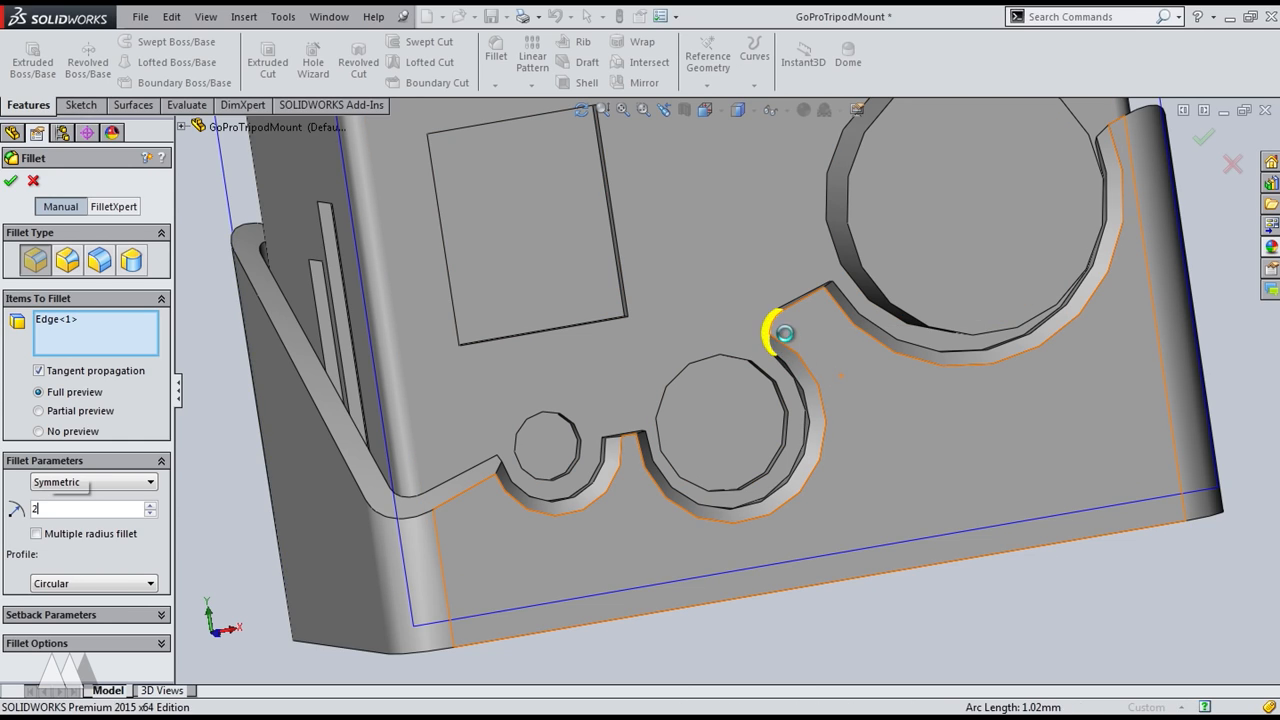
{"action": "left_click", "coordinate": [12, 180]}
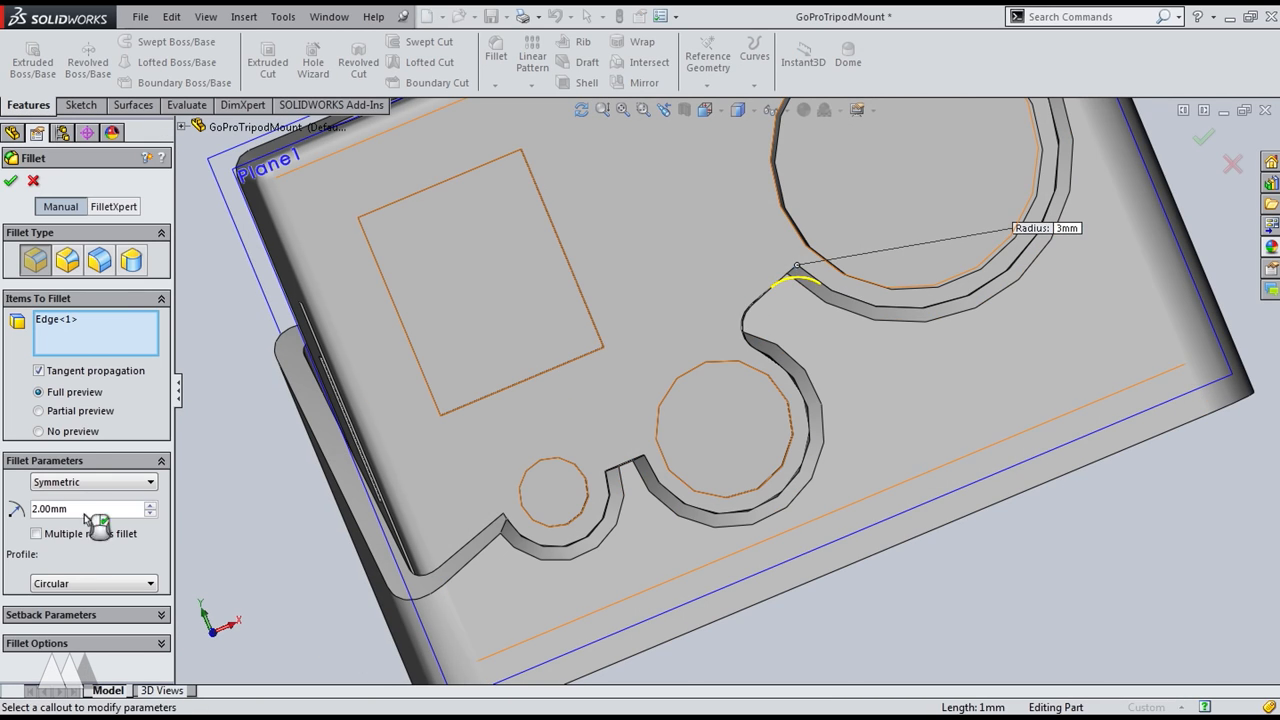
{"action": "left_click", "coordinate": [12, 180]}
{"action": "type", "text": "1.6"}
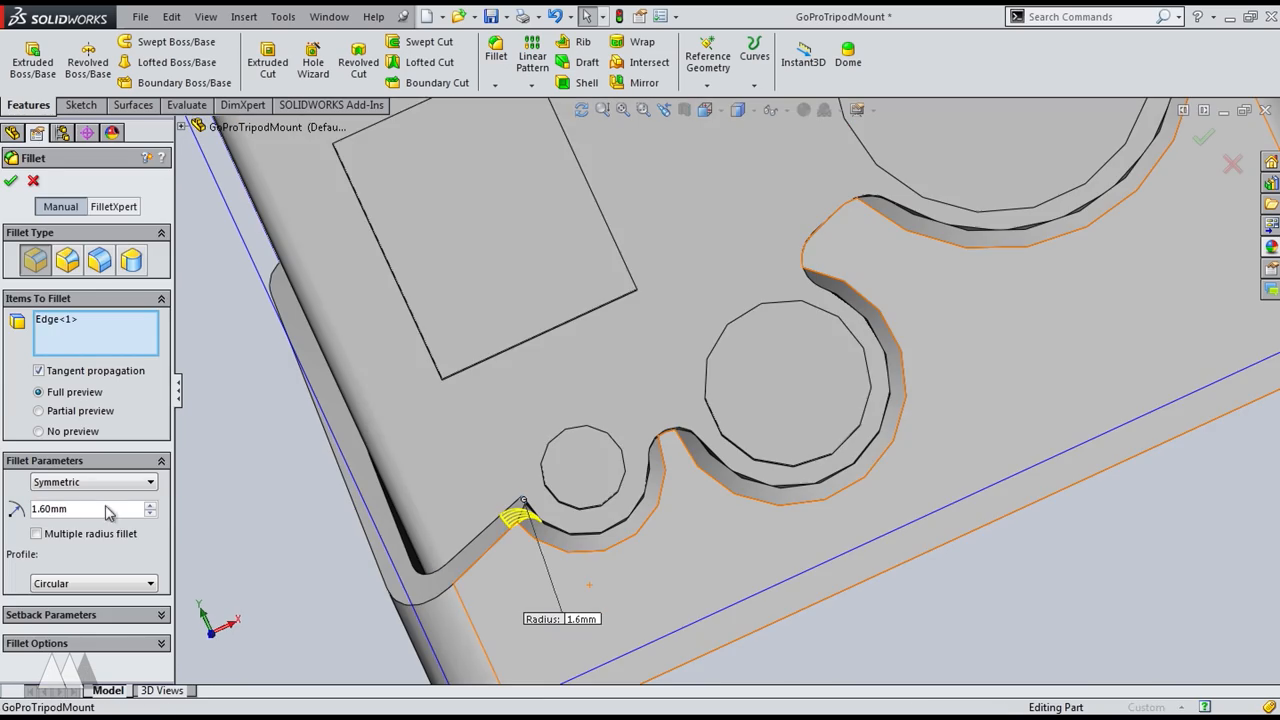
{"action": "left_click", "coordinate": [12, 180]}
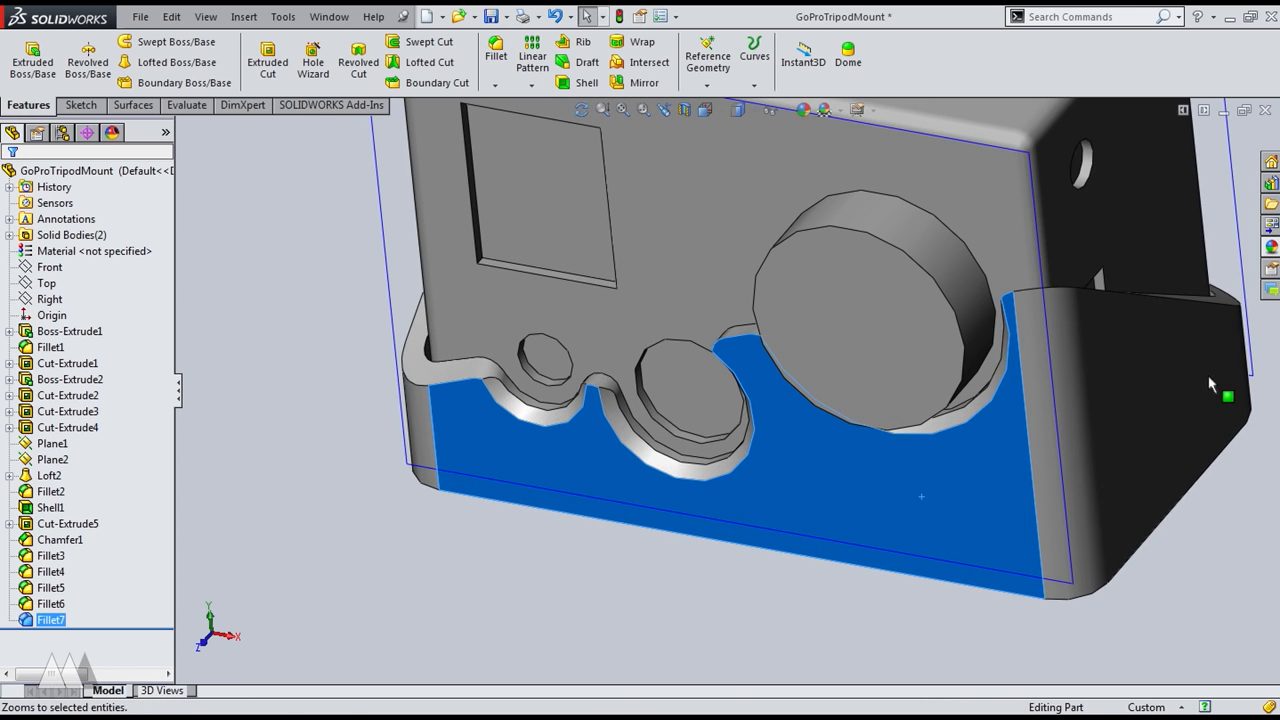
Give the holder body a bright blue appearance, leaving the camera grey
{"action": "left_click", "coordinate": [48, 476]}
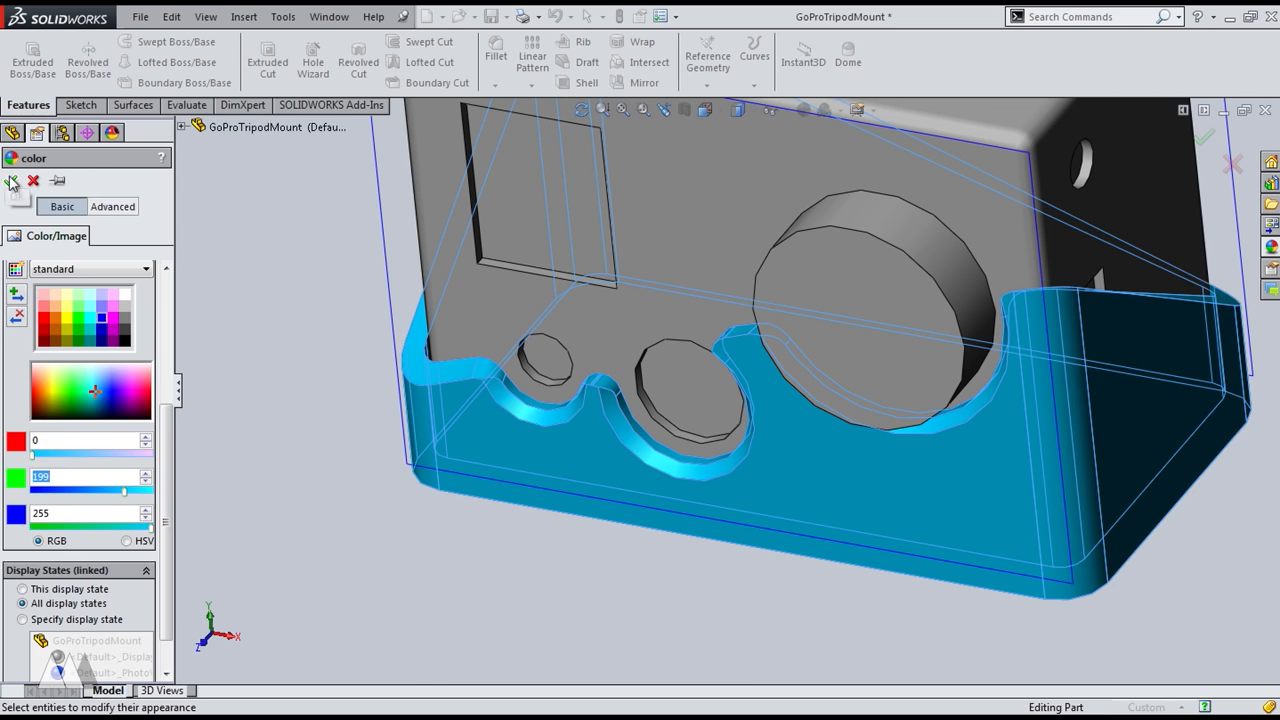
{"action": "left_click", "coordinate": [14, 180]}
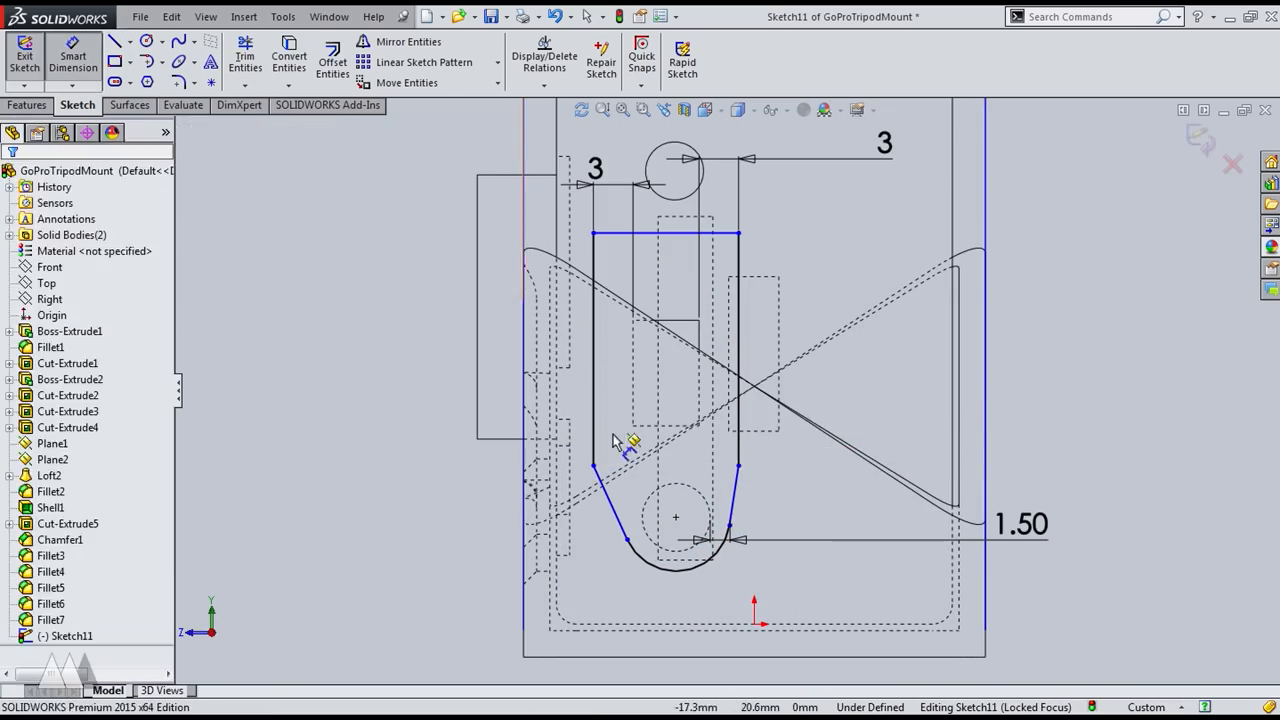
Cut the U-shaped slot (3, 6, 1.50) through the holder wall and adjust Sketch11
{"action": "left_click", "coordinate": [24, 56]}
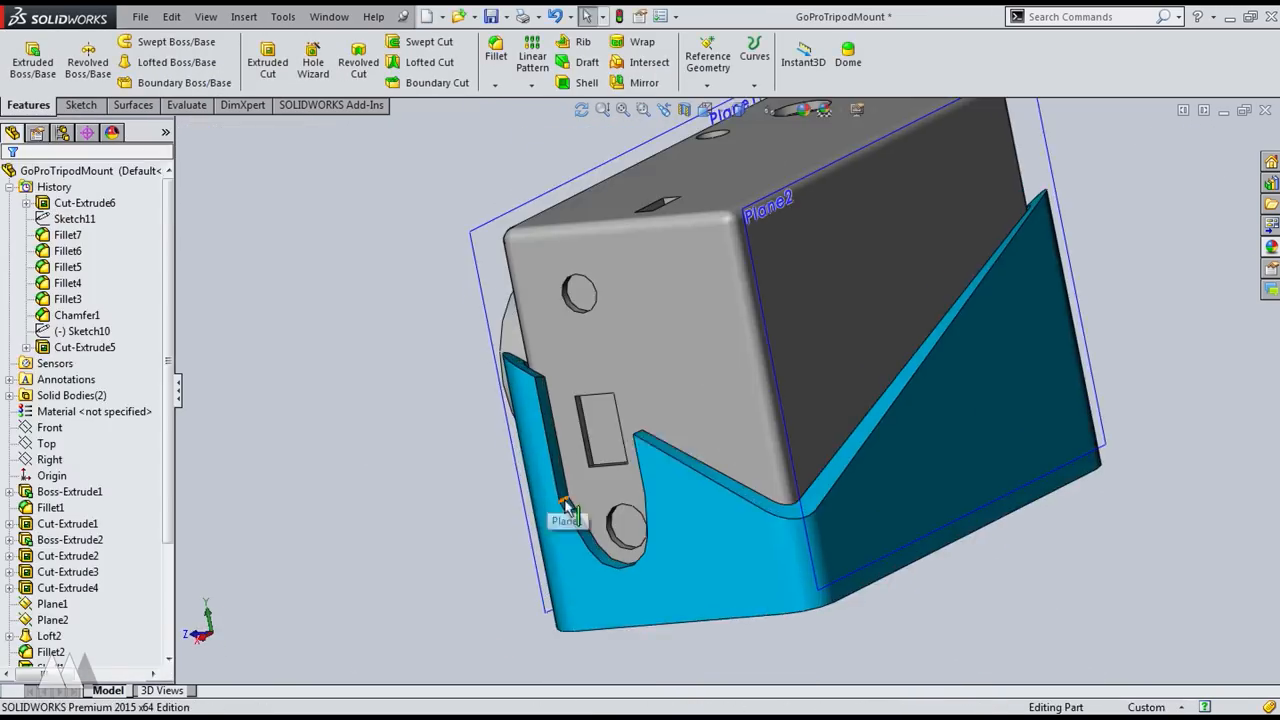
{"action": "left_click", "coordinate": [496, 56]}
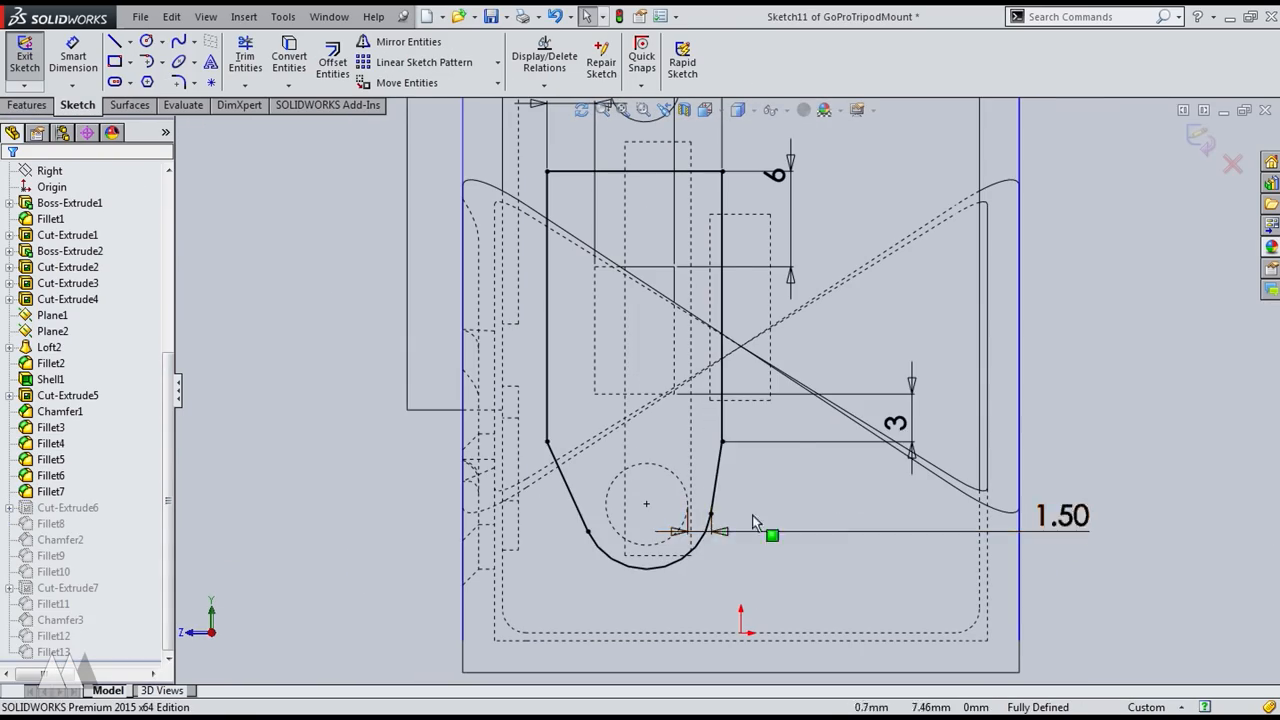
{"action": "left_click", "coordinate": [24, 56]}
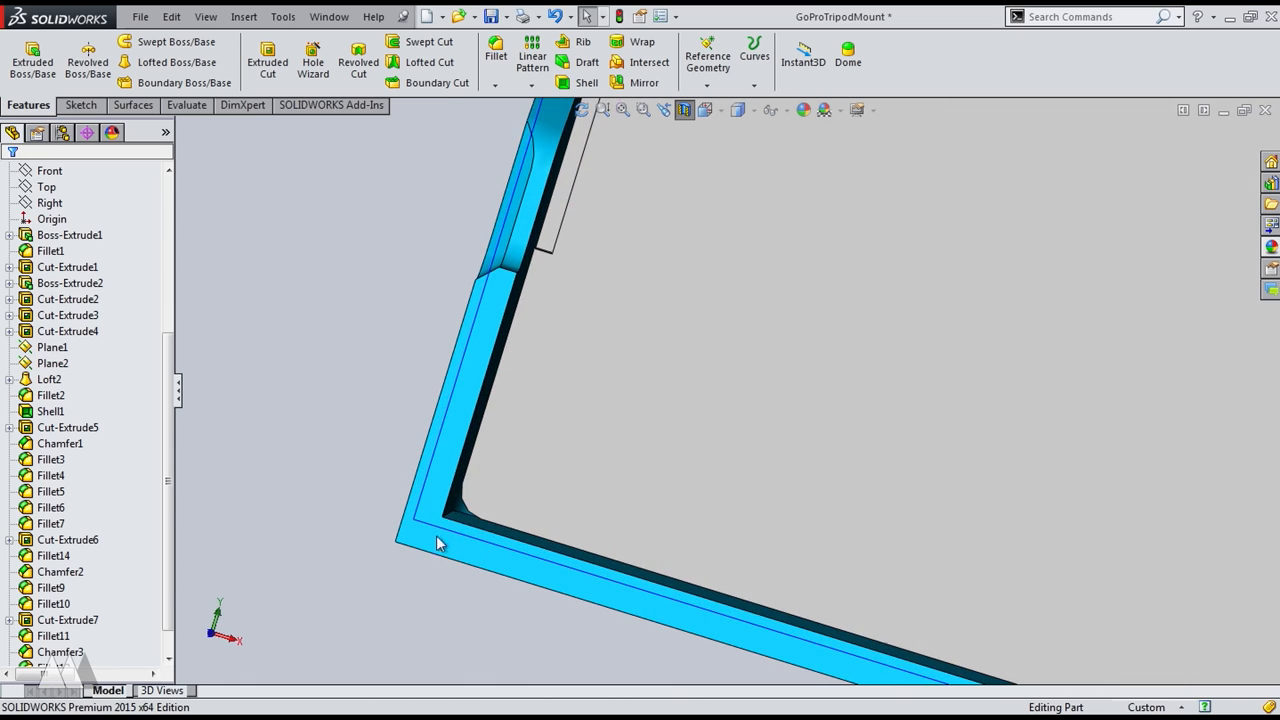
Fillet the holder's bottom corner face, then its inner corner edges at 4 mm radius
{"action": "left_click", "coordinate": [460, 520]}
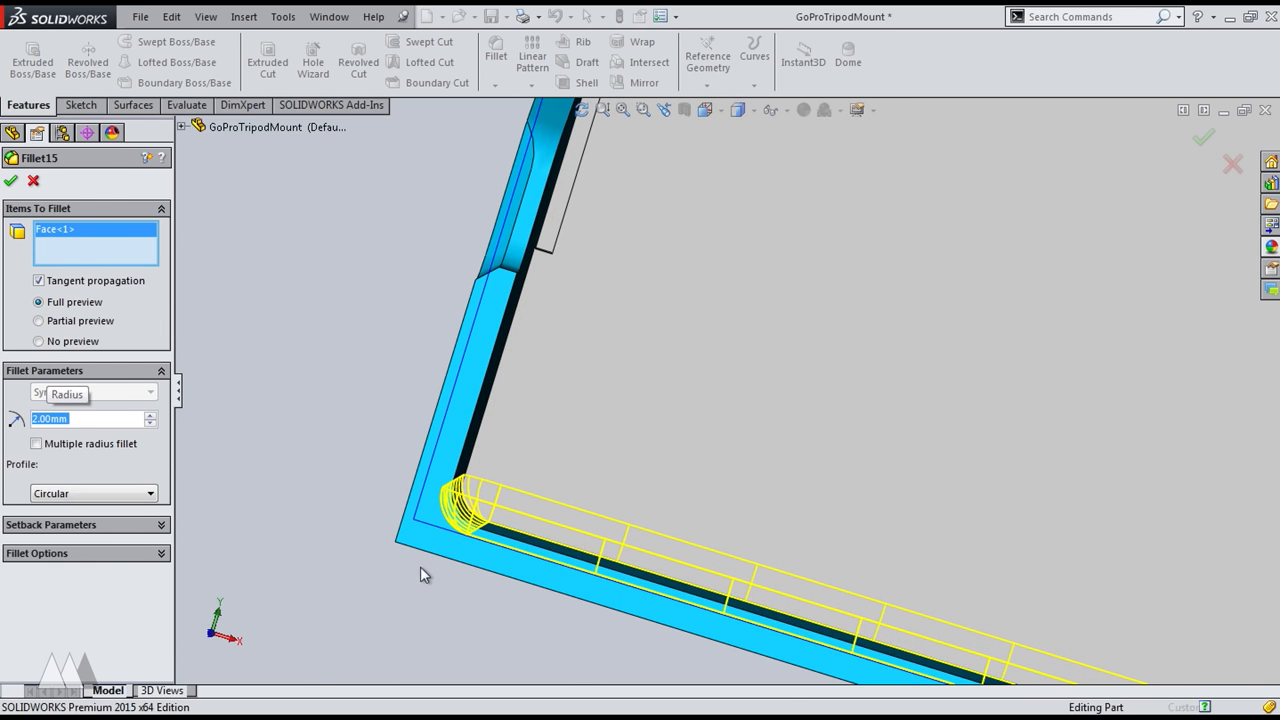
{"action": "left_click", "coordinate": [12, 180]}
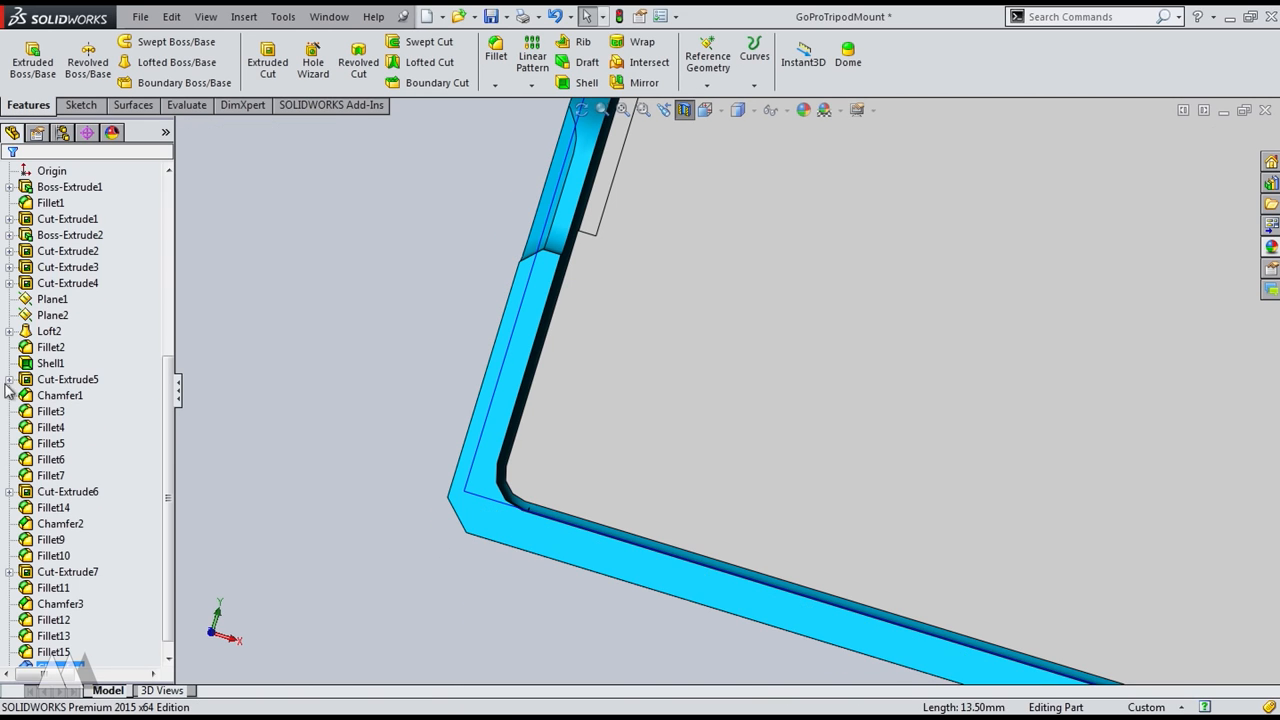
{"action": "left_click", "coordinate": [550, 464]}
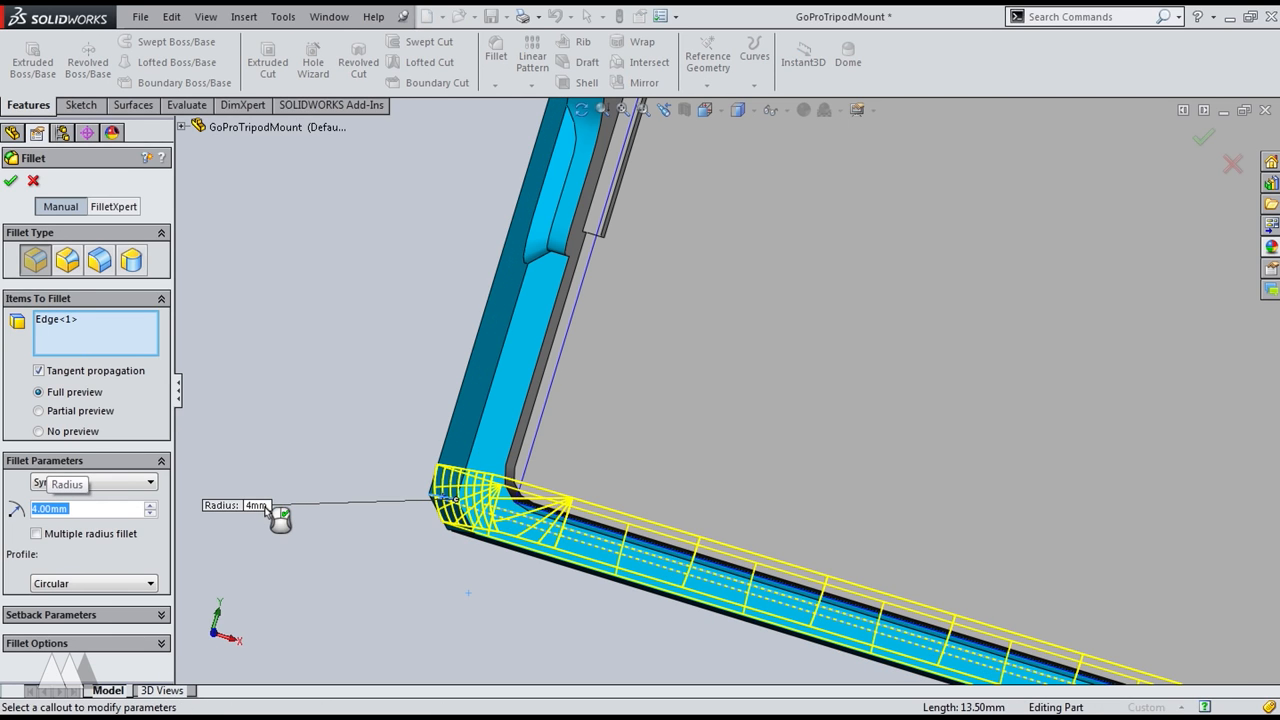
{"action": "left_click", "coordinate": [12, 180]}
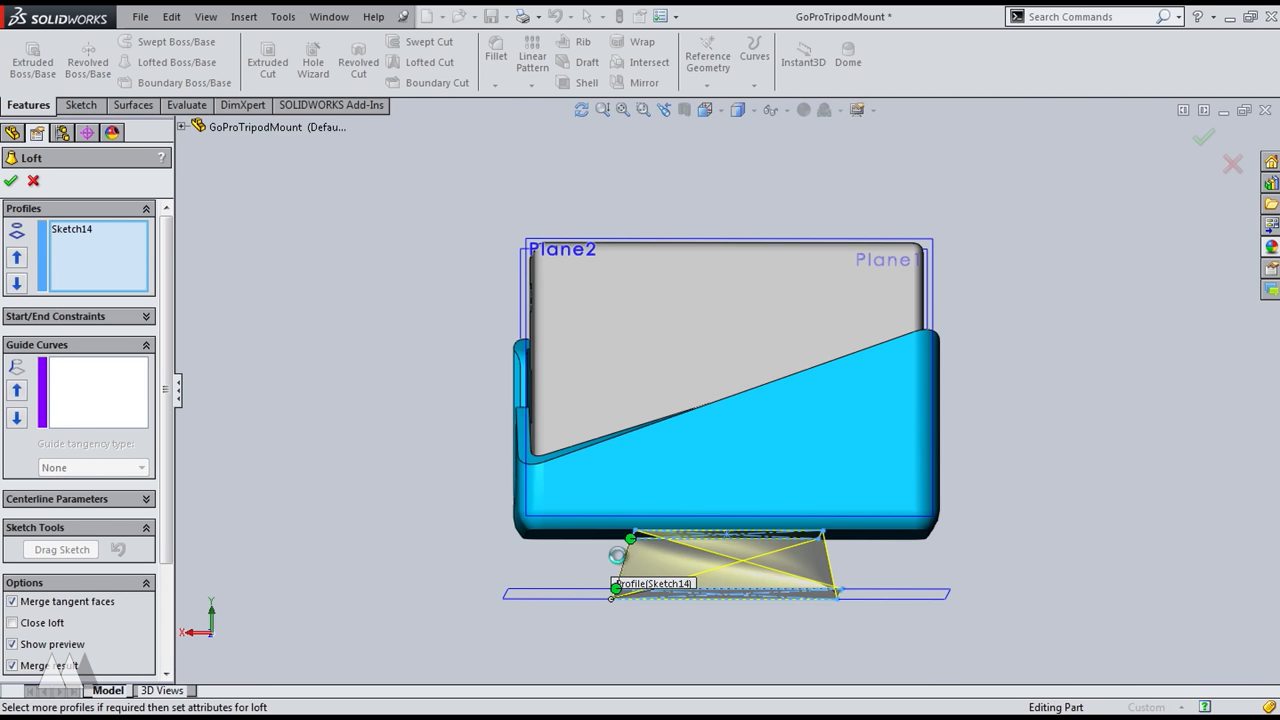
Loft the tapered tripod base between Sketch14 and Sketch13 with Merge result kept on
{"action": "left_click", "coordinate": [650, 584]}
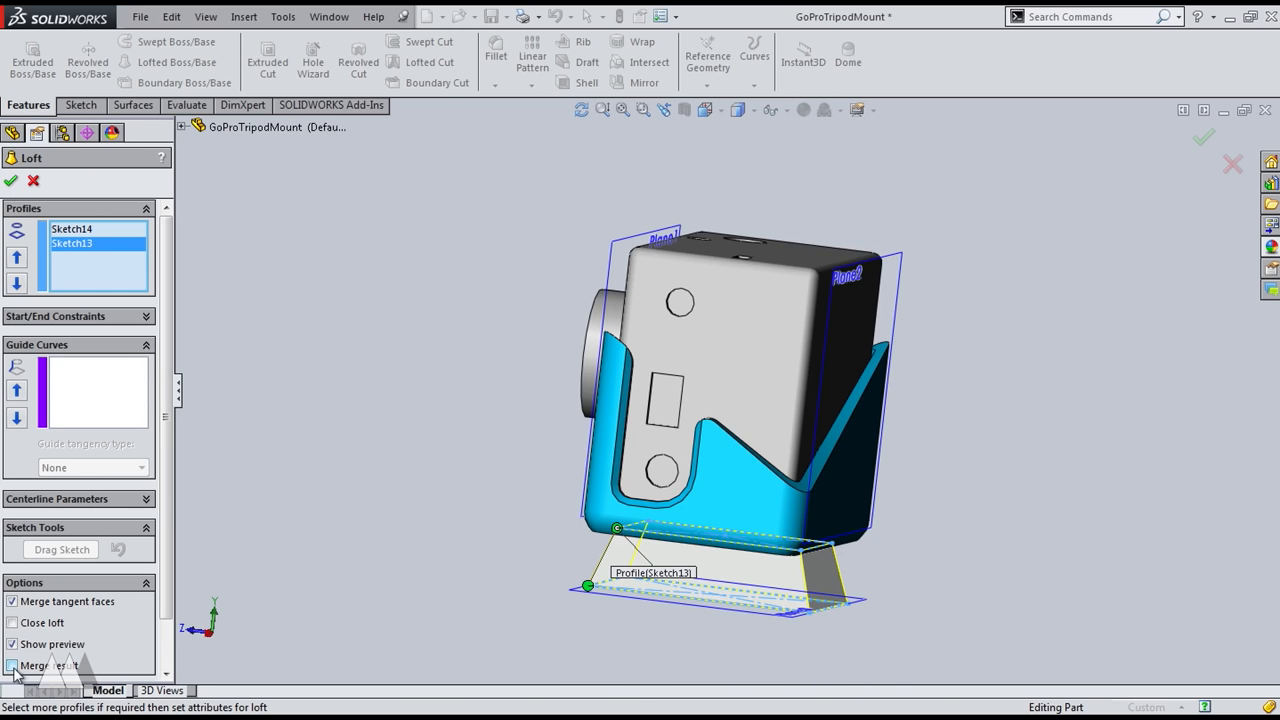
{"action": "left_click", "coordinate": [12, 180]}
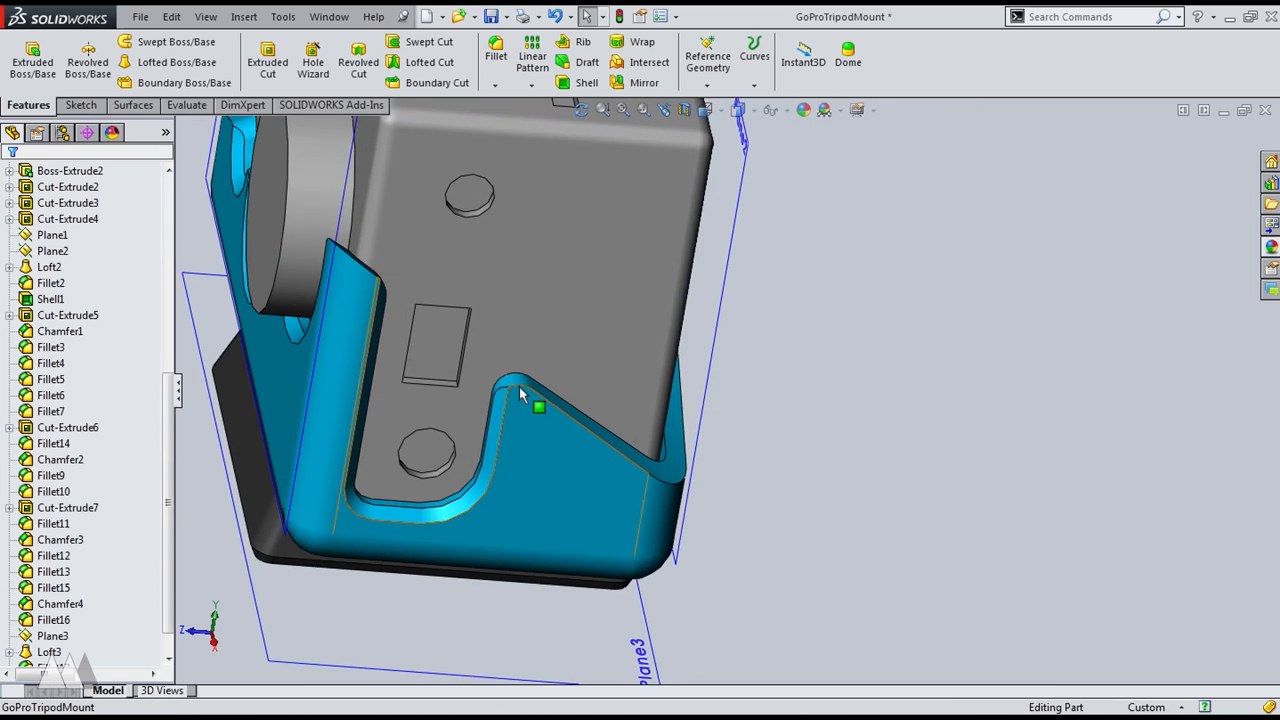
Select two top rim edges of the blue holder for a 1 mm fillet
{"action": "left_click", "coordinate": [540, 408]}
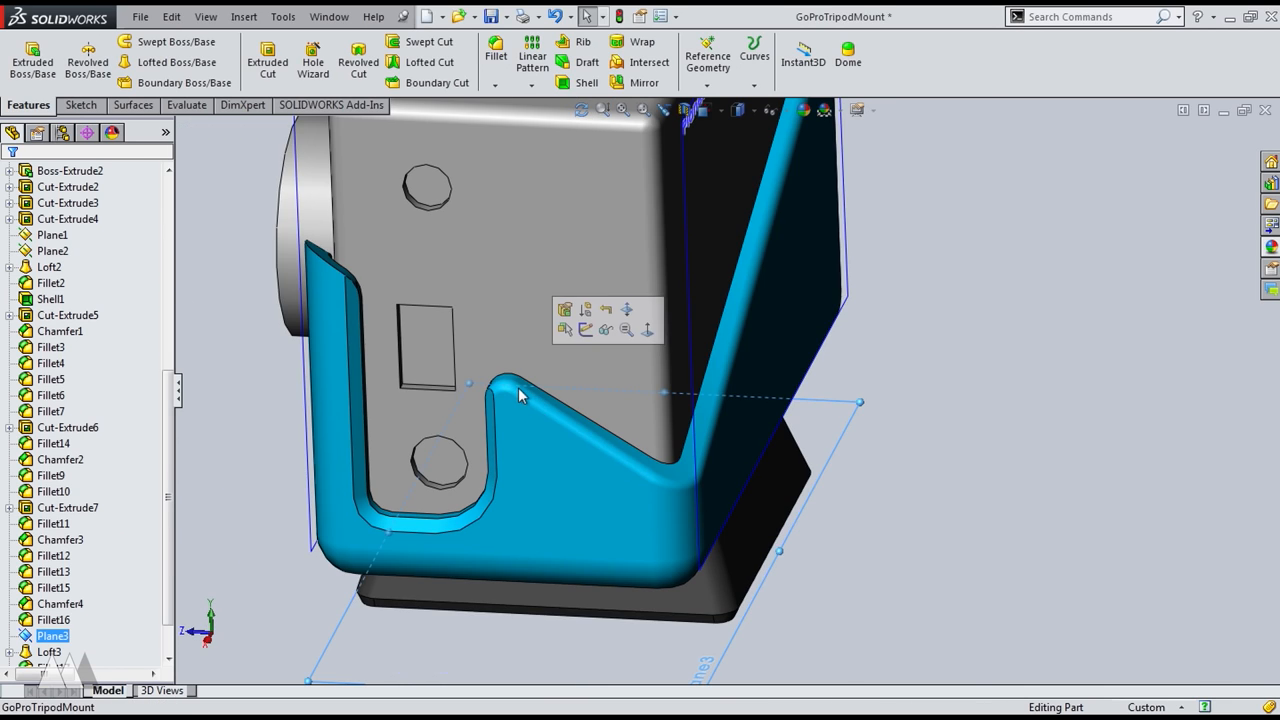
{"action": "left_click", "coordinate": [496, 50]}
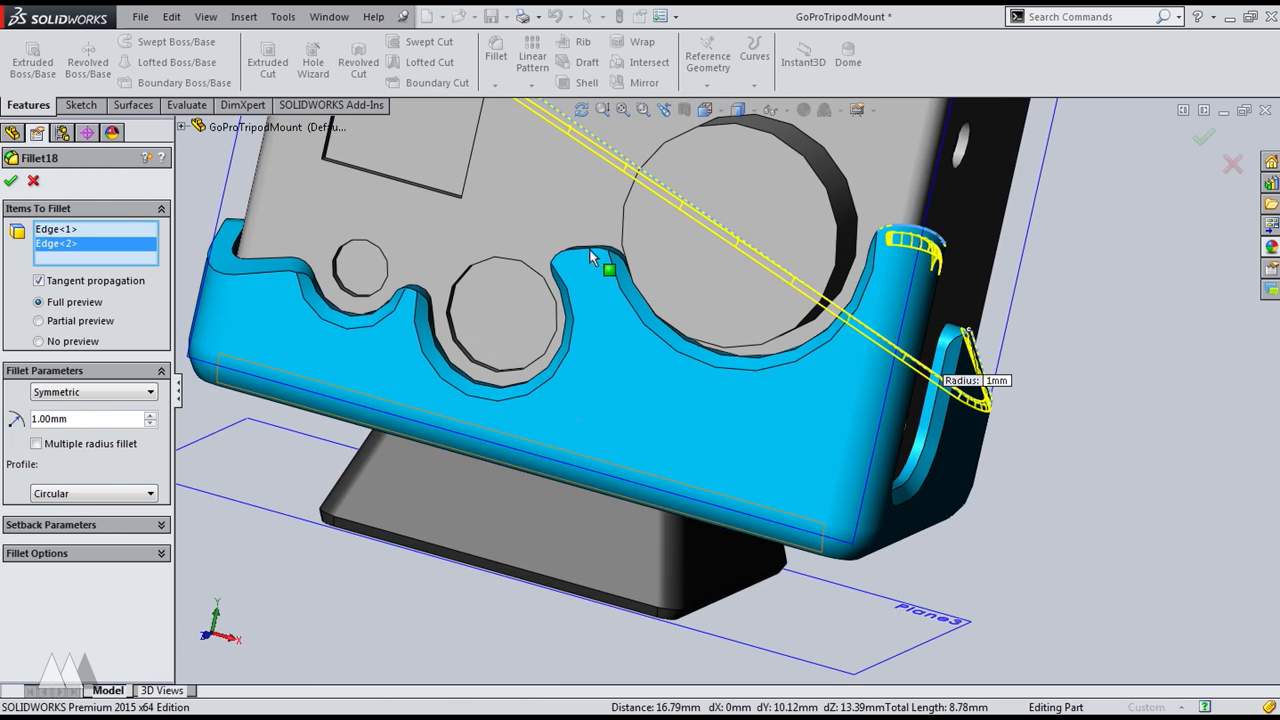